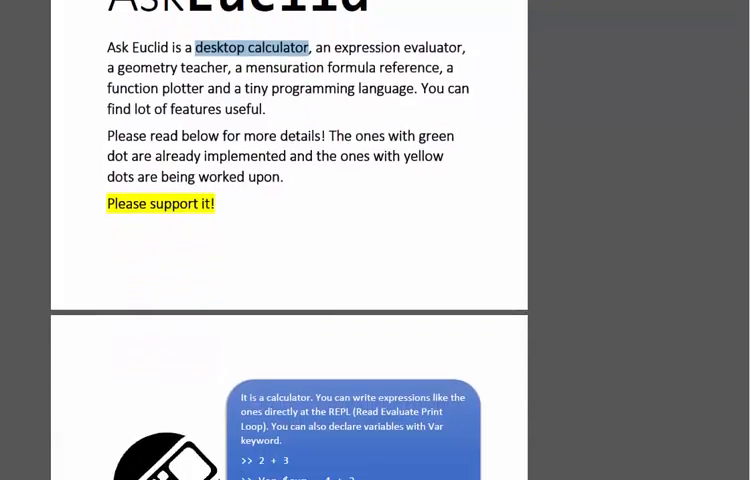
Clear the AskEuclid console with the cl command
scroll("down", 3)
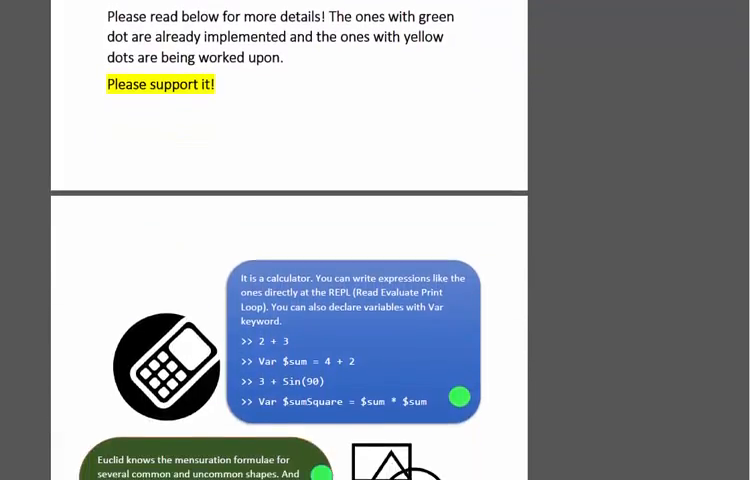
scroll("down", 3)
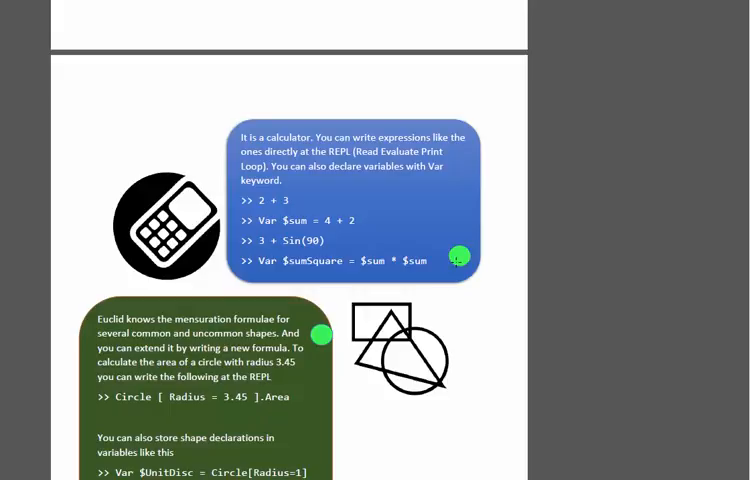
mouse_move(198, 288)
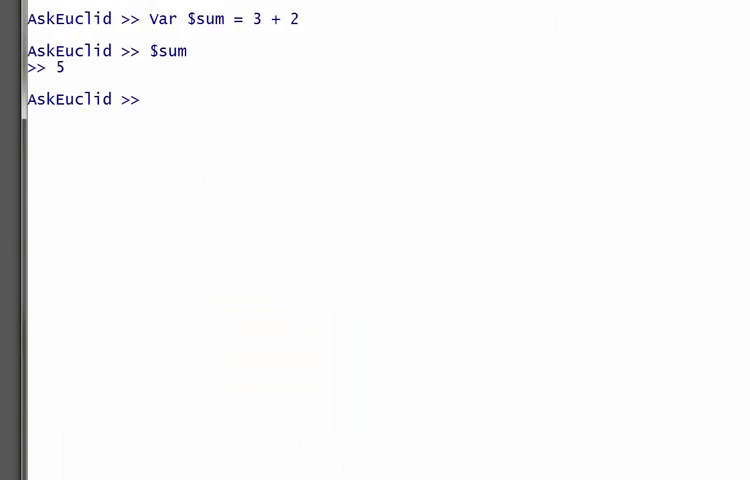
type("cl")
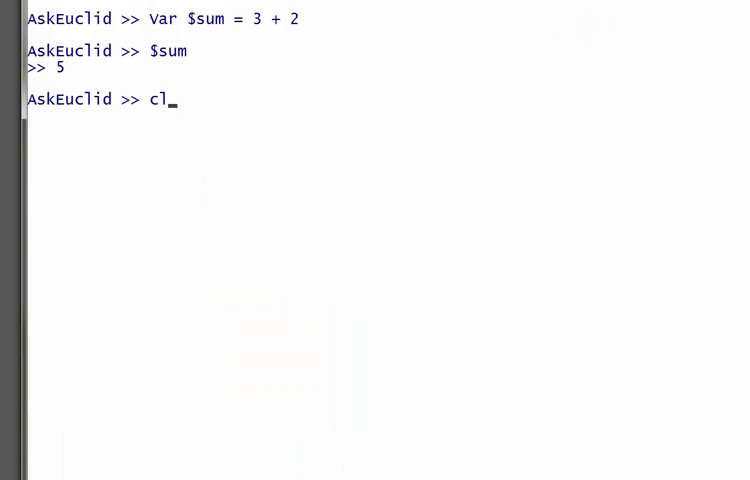
key("Return")
type("3 + ")
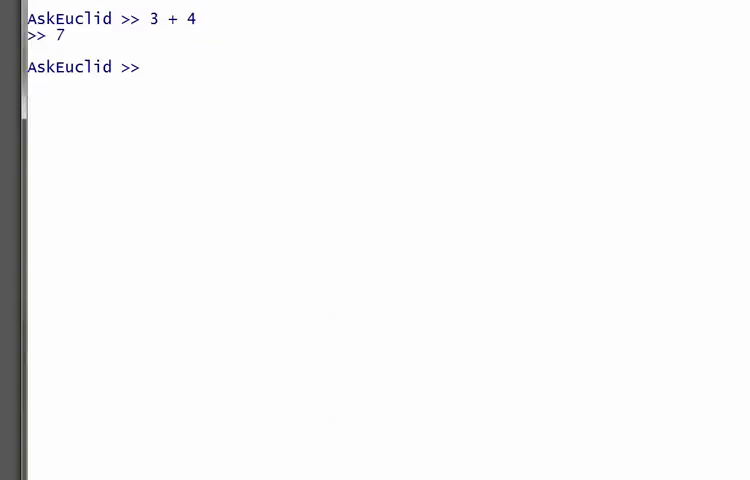
Evaluate 4 + .45 and Sin(334.2), getting 4.45 and 0.9288…
type("4")
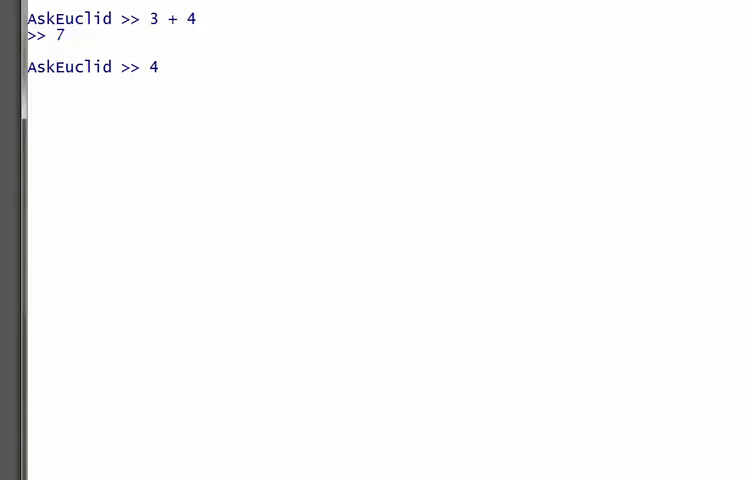
type("+ .45")
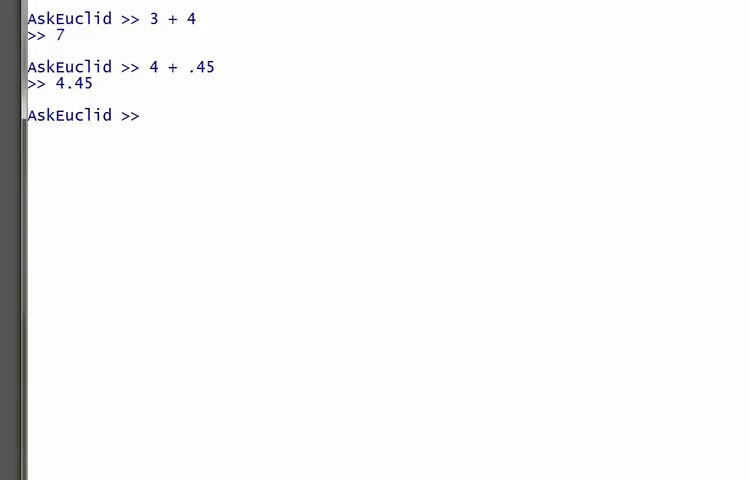
type("Si")
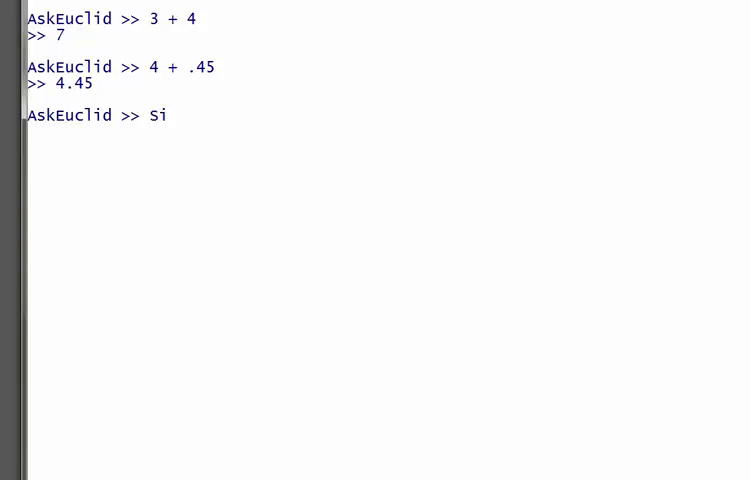
type("n(")
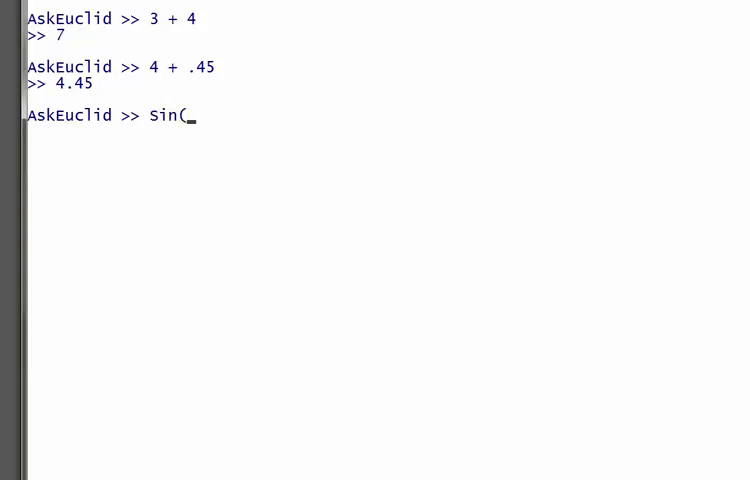
type("334/23")
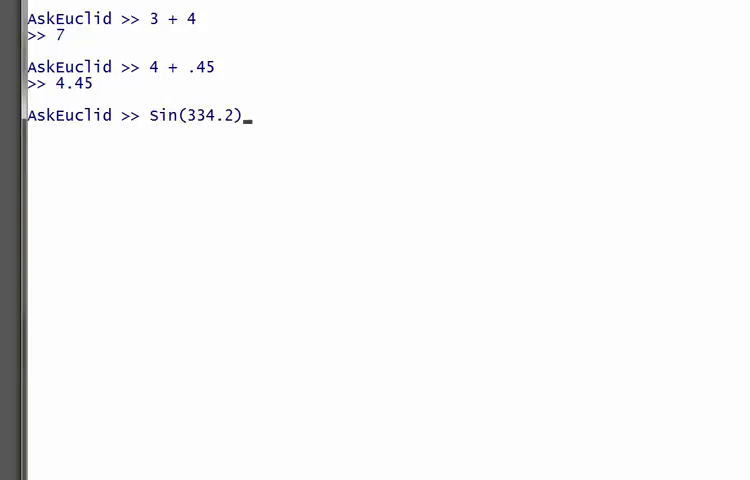
key("Return")
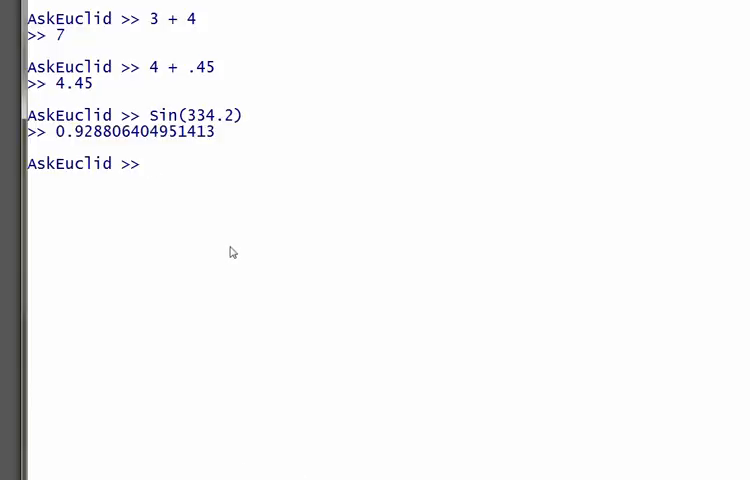
Define Var $age = 30 and evaluate $age + 3, which gives 33
type("v")
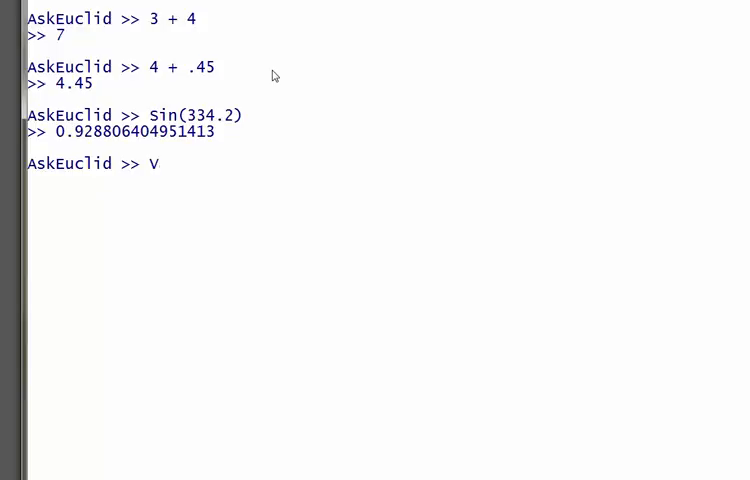
type("ar")
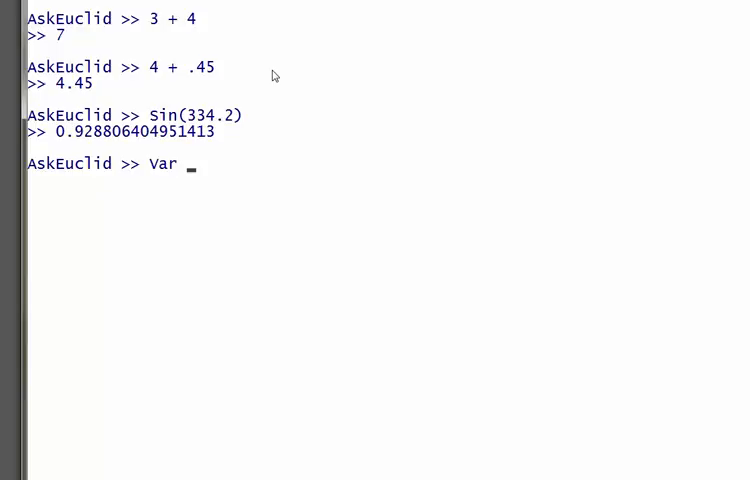
type("$")
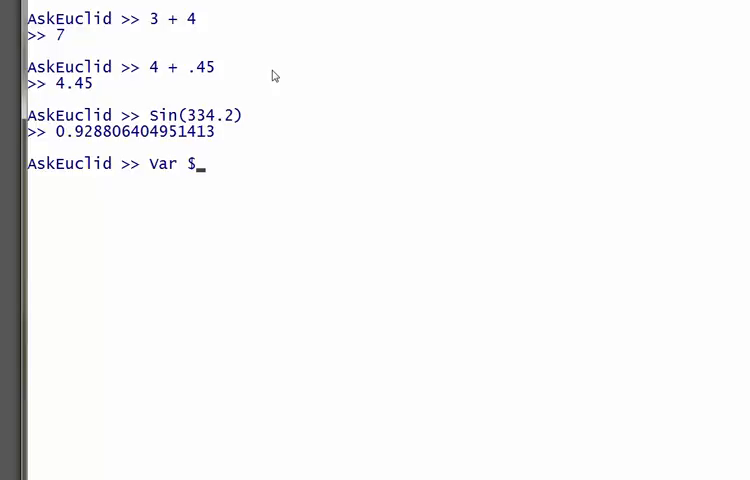
type("age =")
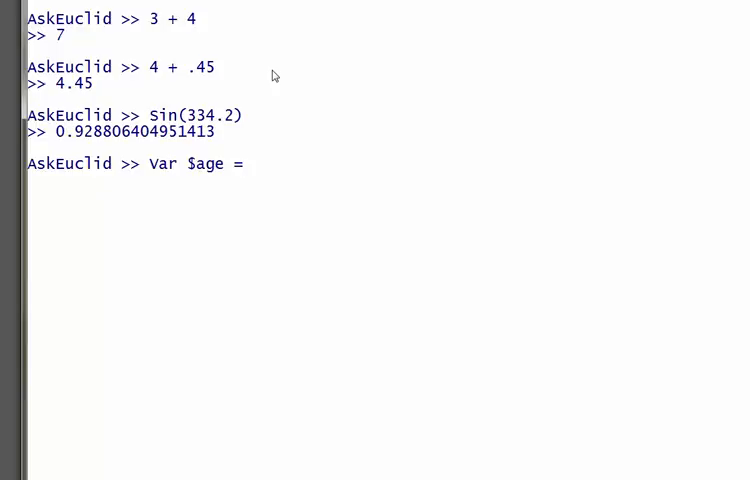
type("30")
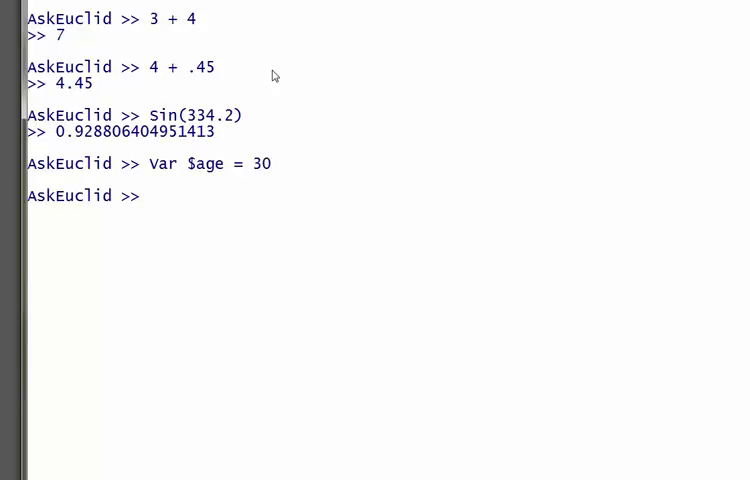
type("$age +")
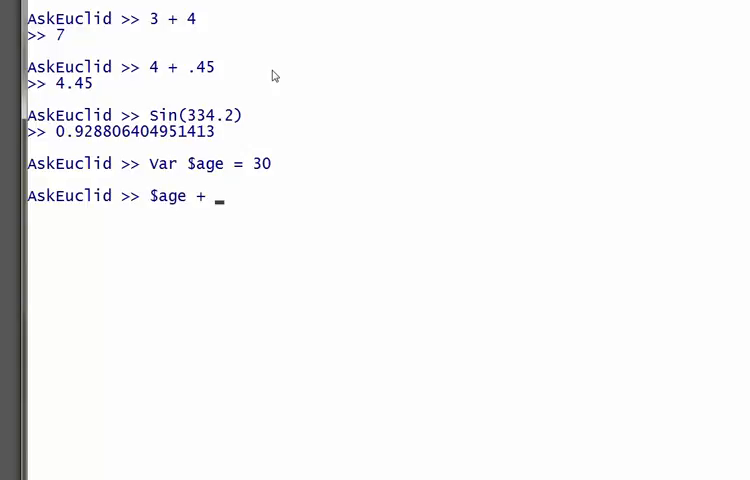
key("Return")
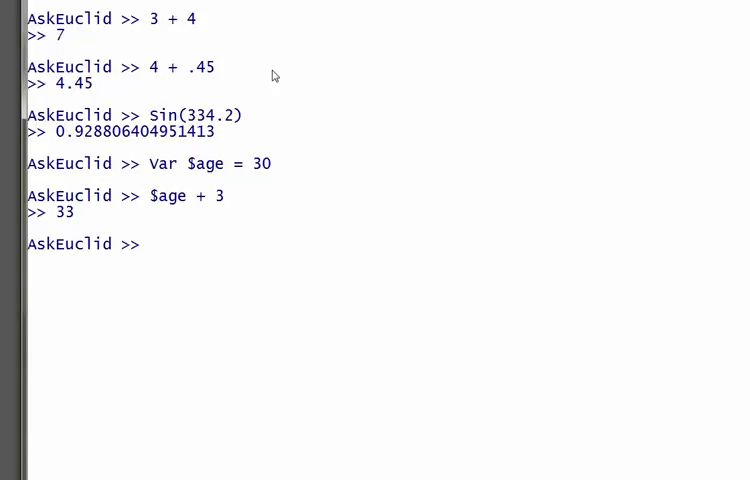
mouse_move(232, 234)
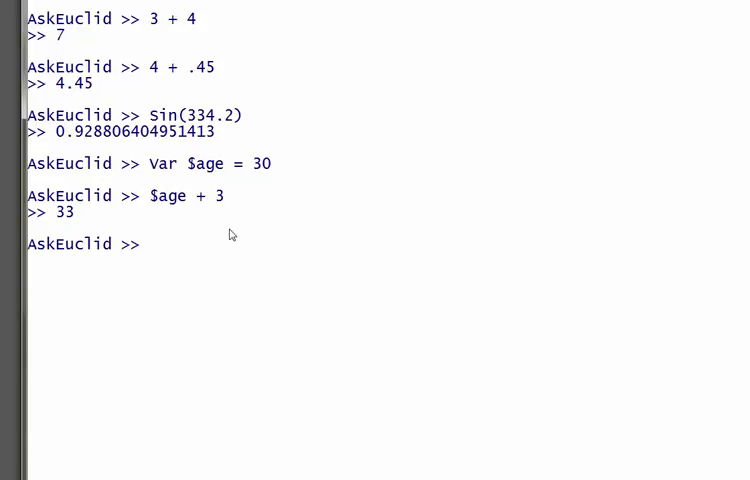
Define Var $newAge = $age + 3 and query $newAge, returning 33
type("z")
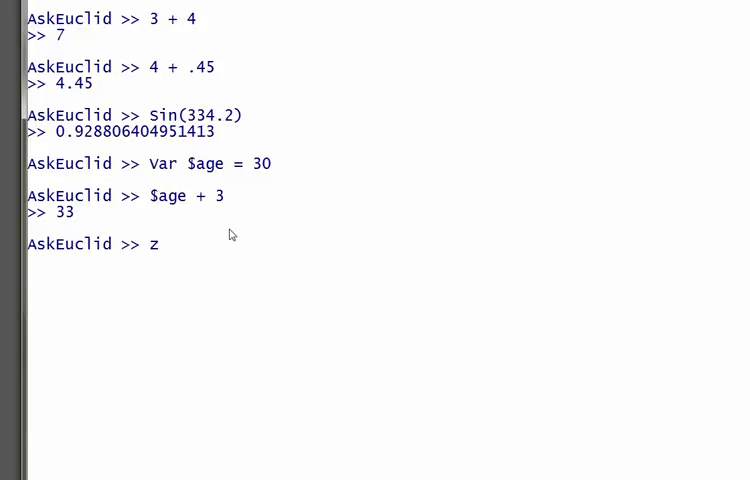
type("Var")
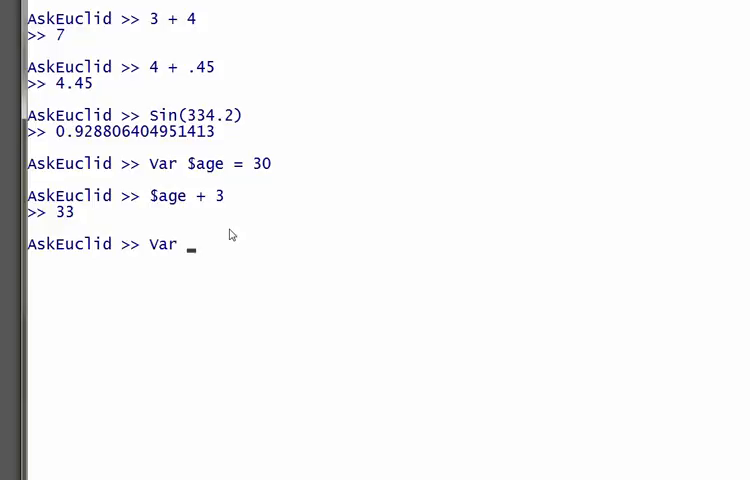
type("$")
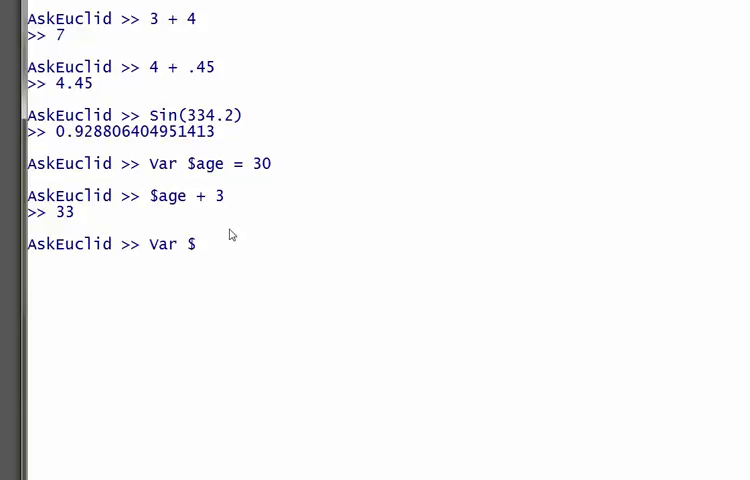
type("newAge")
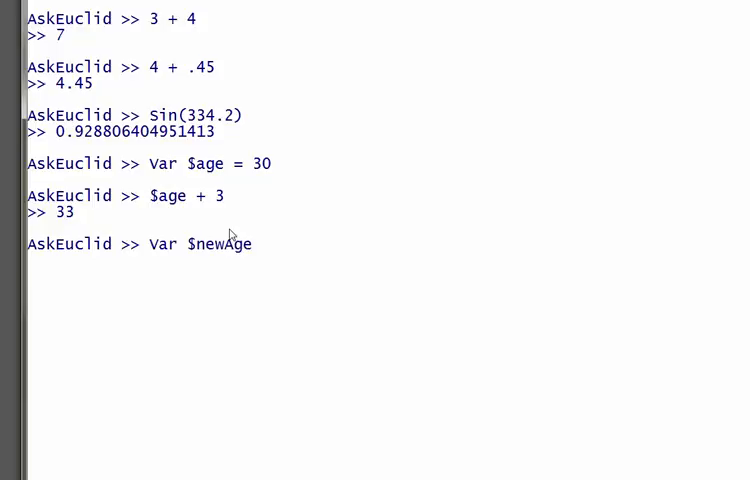
type("= $age + 3")
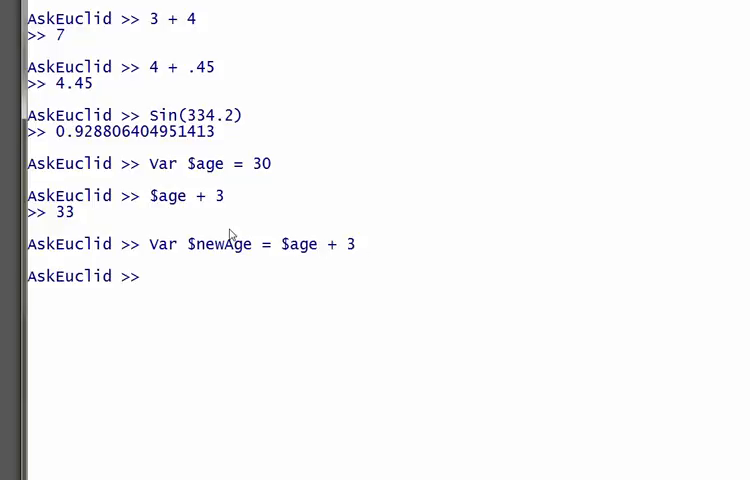
type("$newAge")
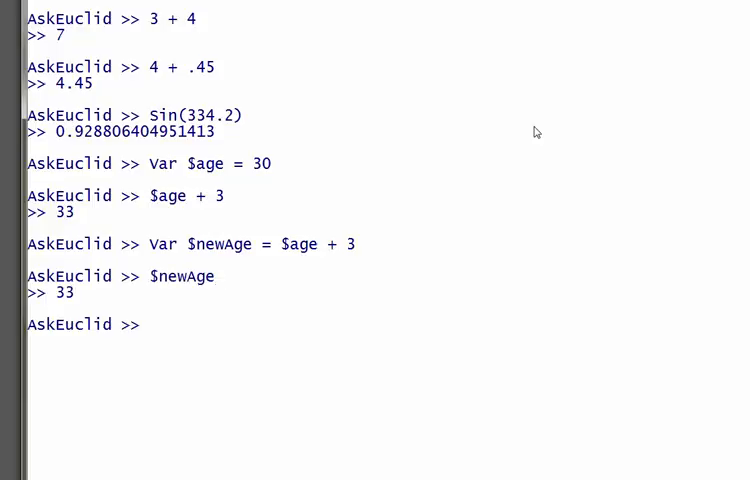
mouse_move(340, 204)
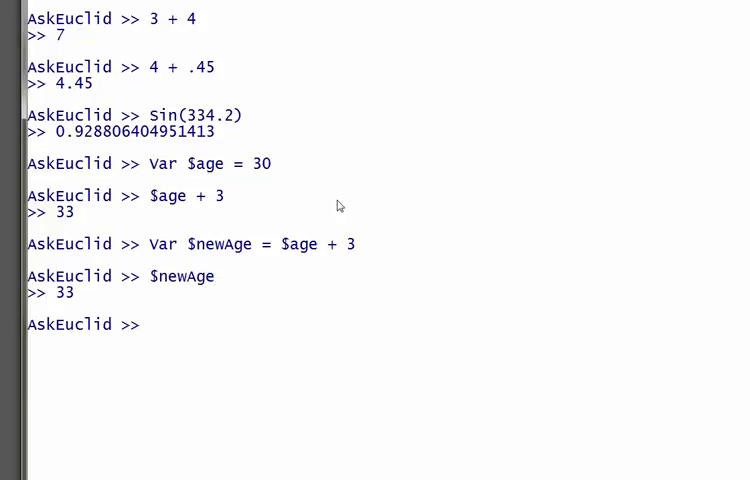
mouse_move(720, 56)
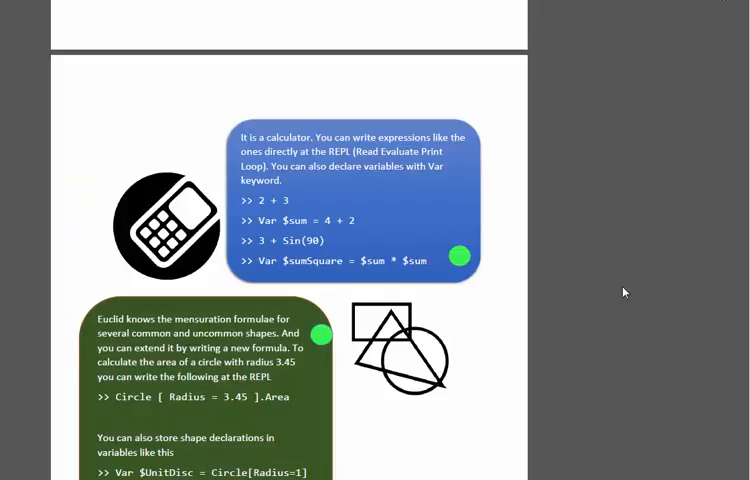
Scroll the feature overview page to the calculator and mensuration sections
scroll("down", 3)
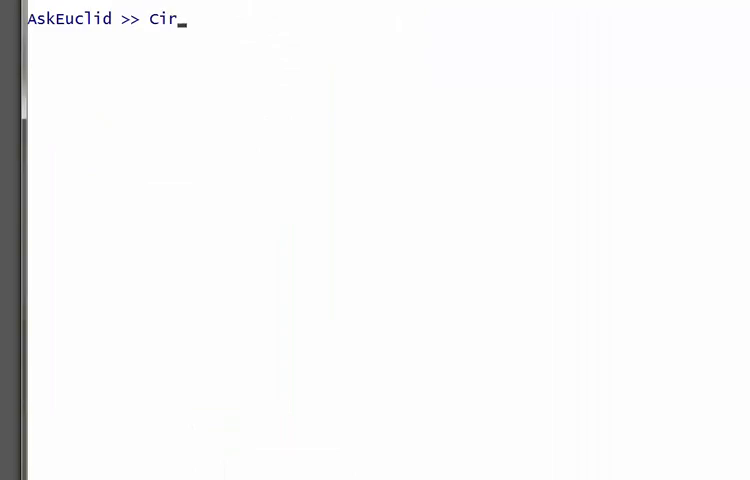
Evaluate Circle[Radius=3.45].Area, giving 37.39
type("cle[Radi")
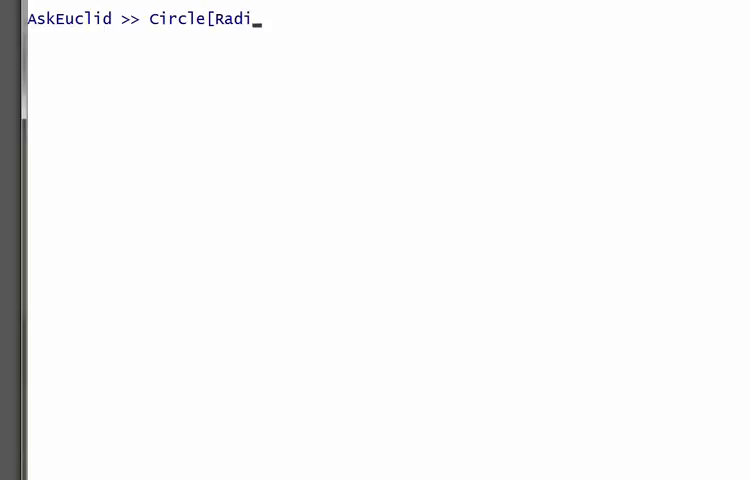
type("us=")
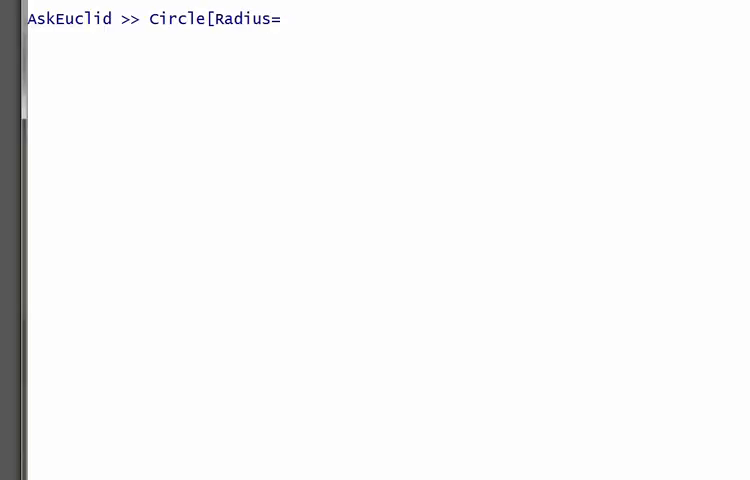
type("3.4")
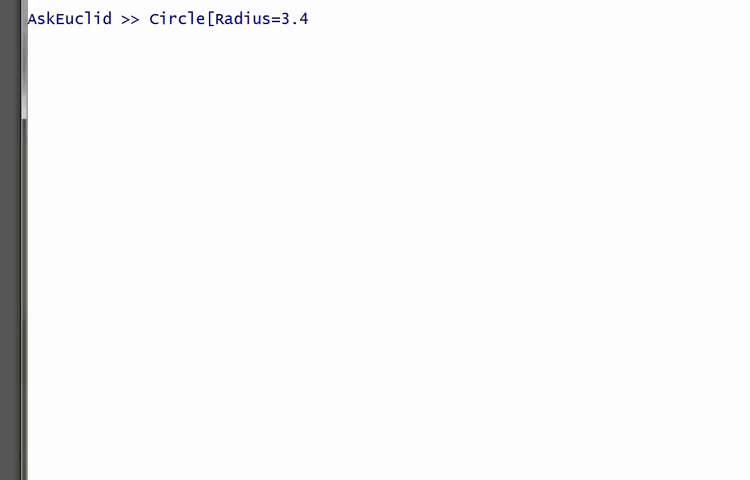
type("5].Area")
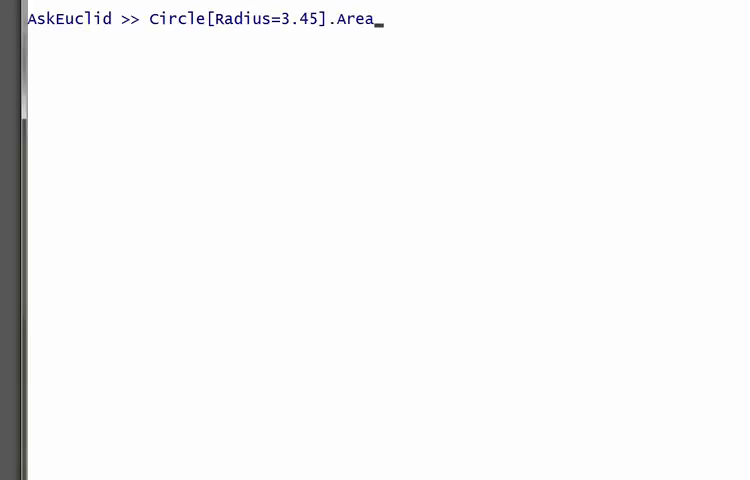
key("Return")
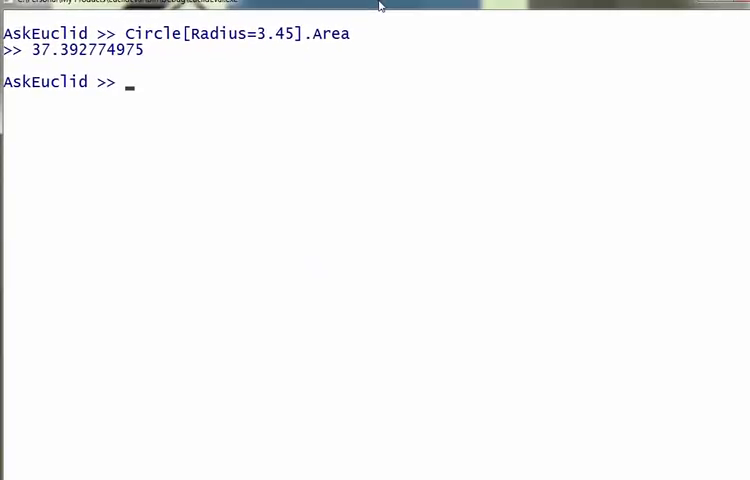
Evaluate Circle[Radius=Square[Area=3.14].Arm].Area, giving 9.8645
type("S")
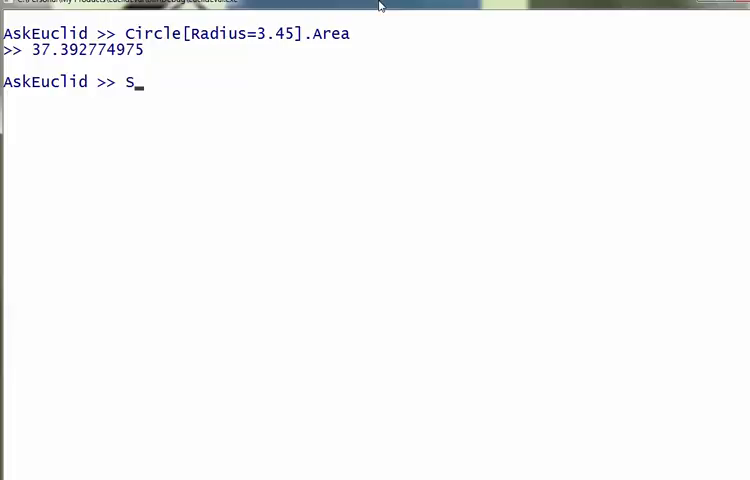
type("quare")
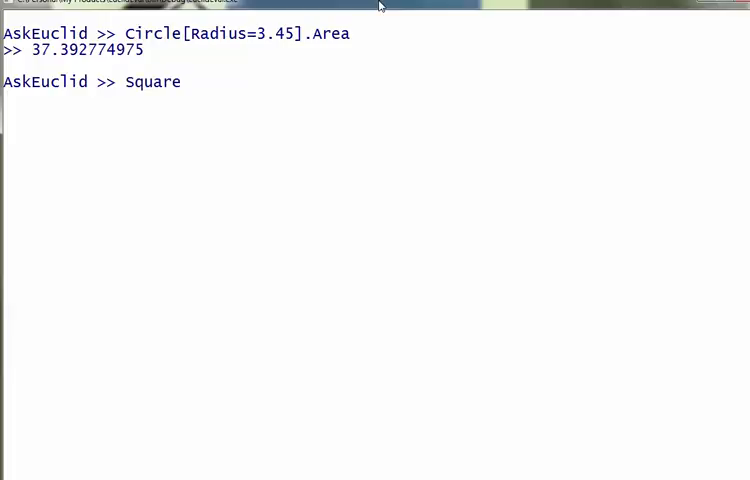
type("[Area=")
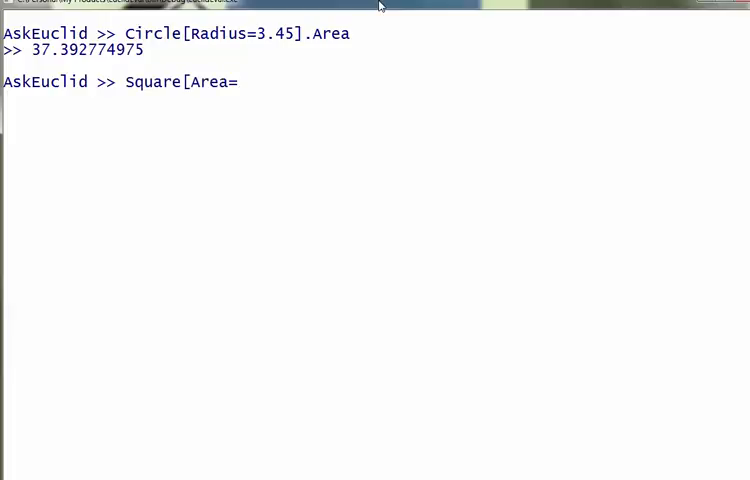
type("3.1")
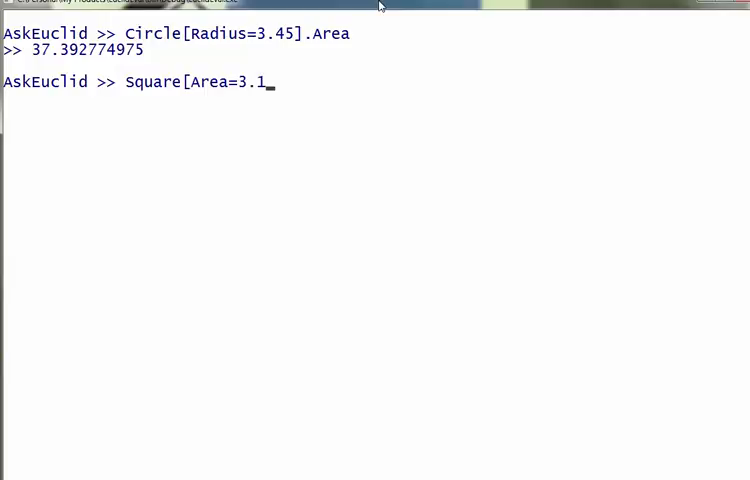
type("4]")
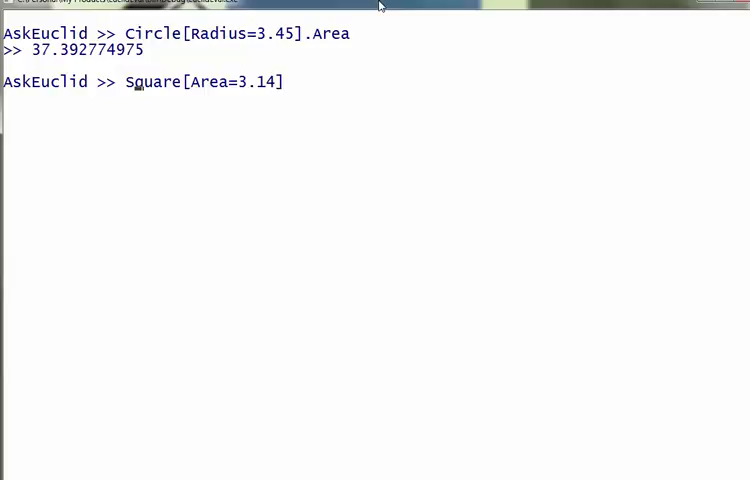
type(".Ar")
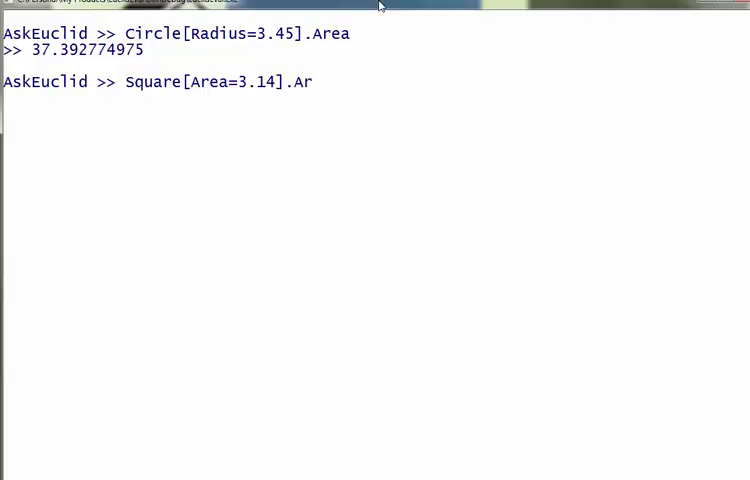
type("m")
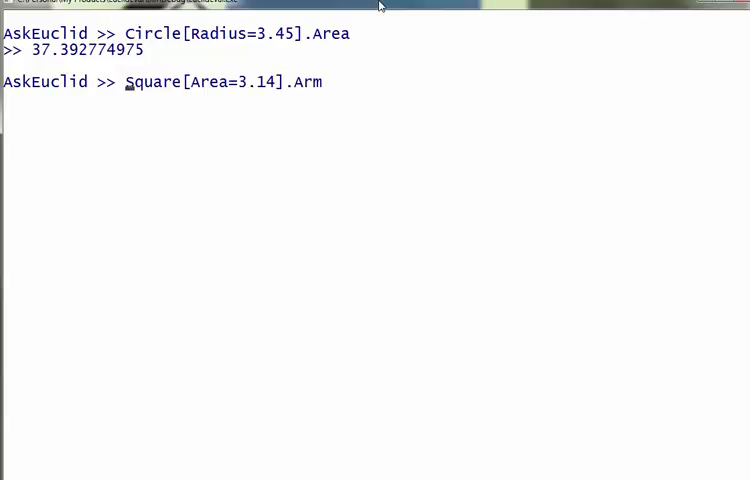
type("Circle[Radius=")
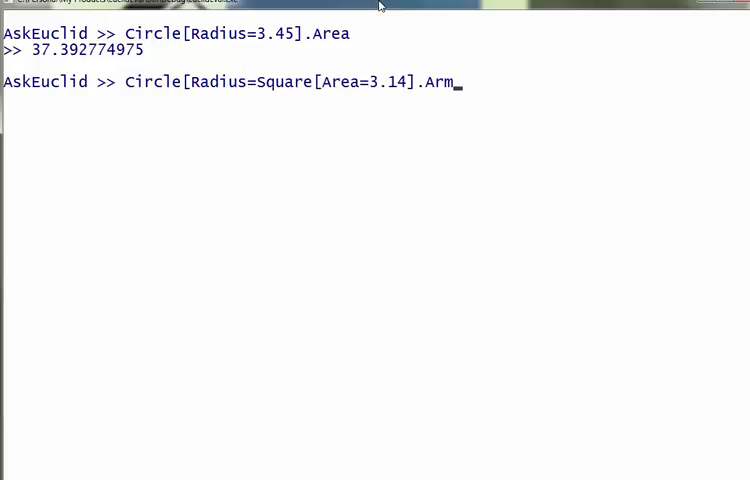
type("].Area")
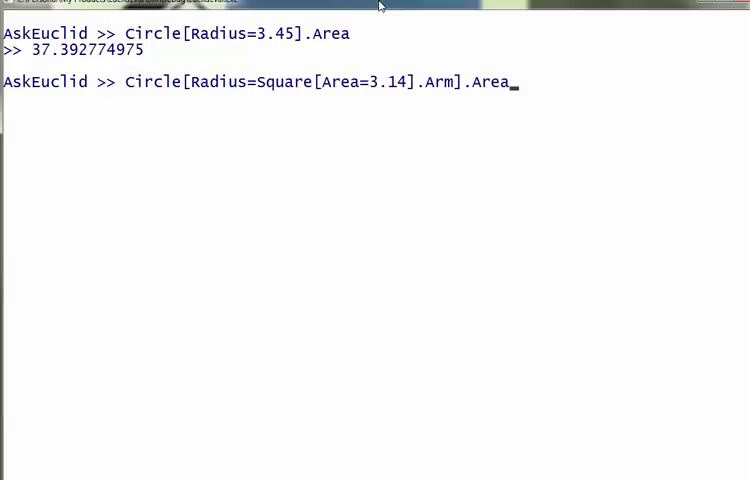
mouse_move(220, 98)
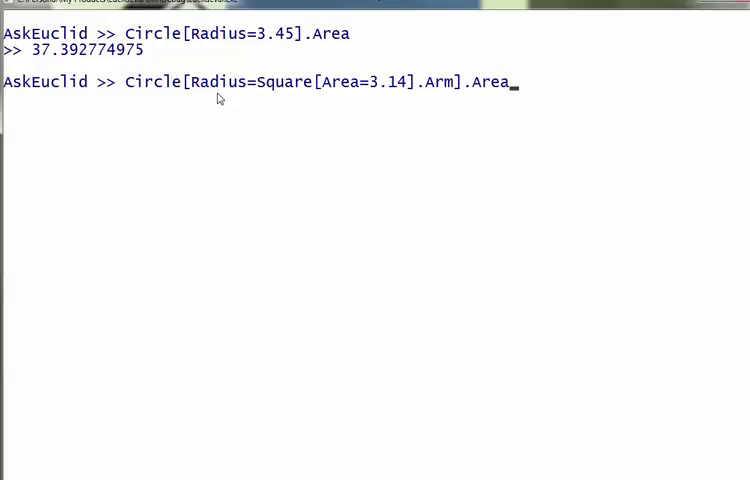
mouse_move(244, 96)
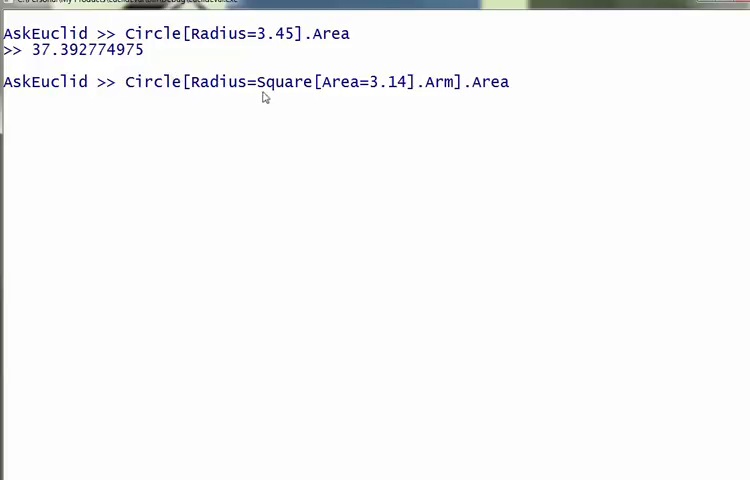
mouse_move(332, 120)
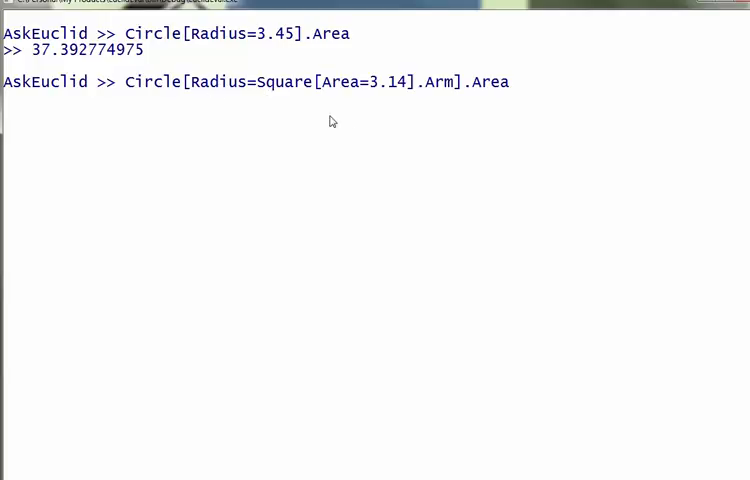
mouse_move(266, 100)
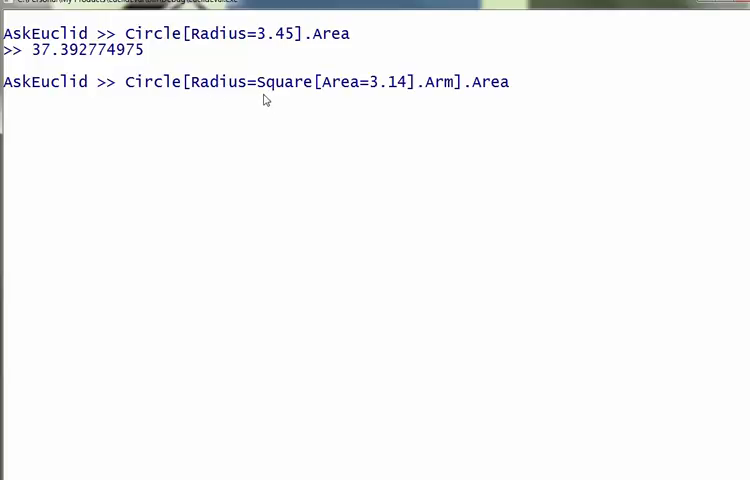
mouse_move(368, 92)
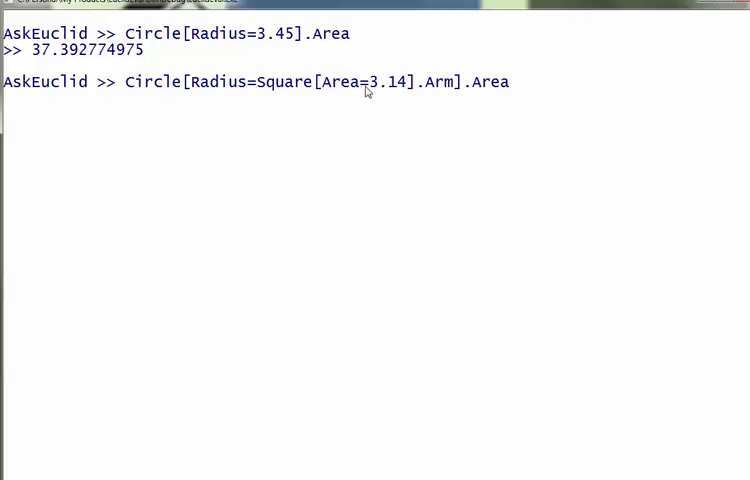
mouse_move(472, 94)
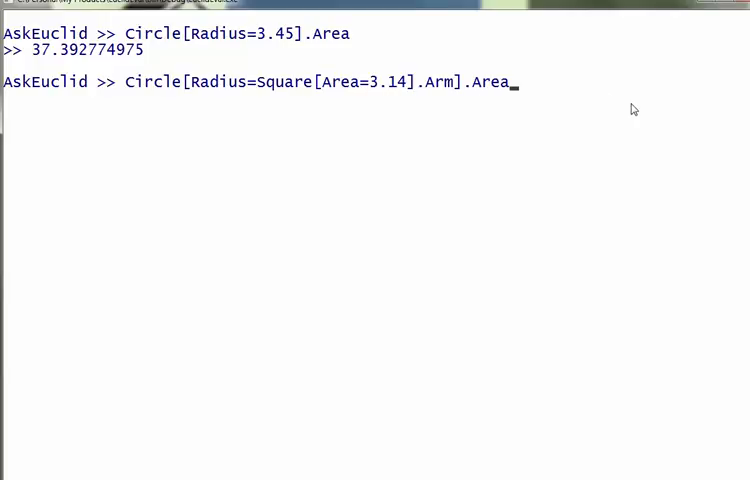
key("Return")
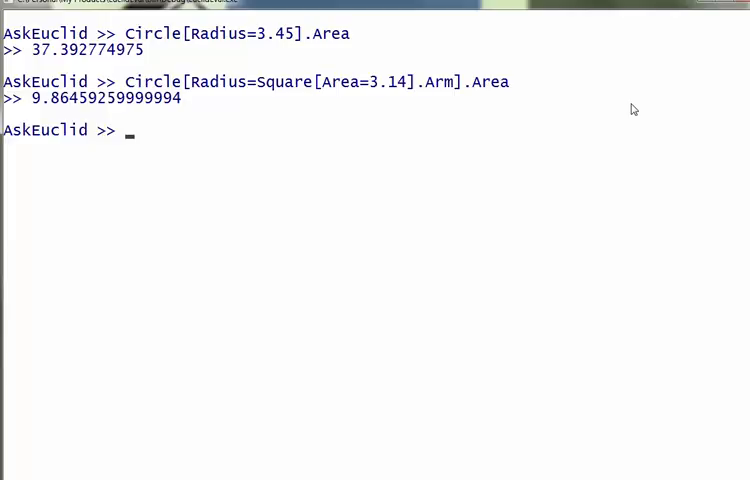
mouse_move(462, 138)
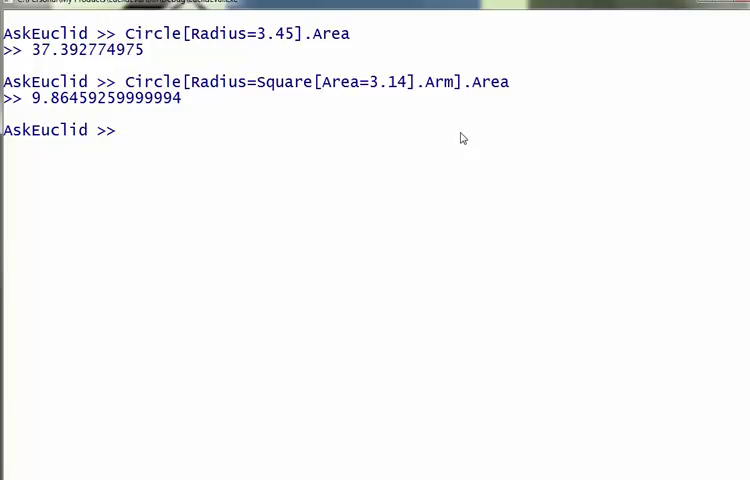
Evaluate Circle[Radius=$age].Area, giving 2827.431
type("Circl")
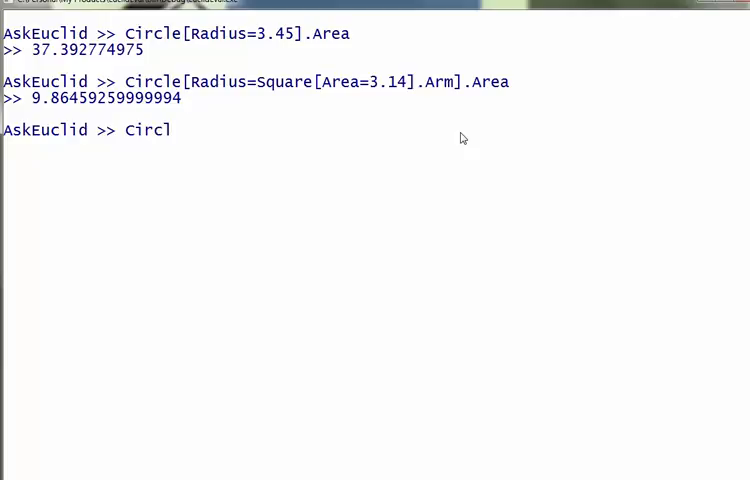
type("e[Radius")
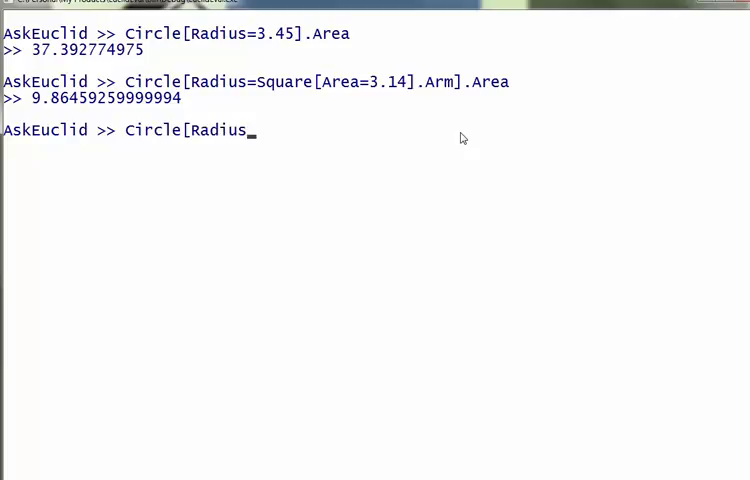
type("=$ag")
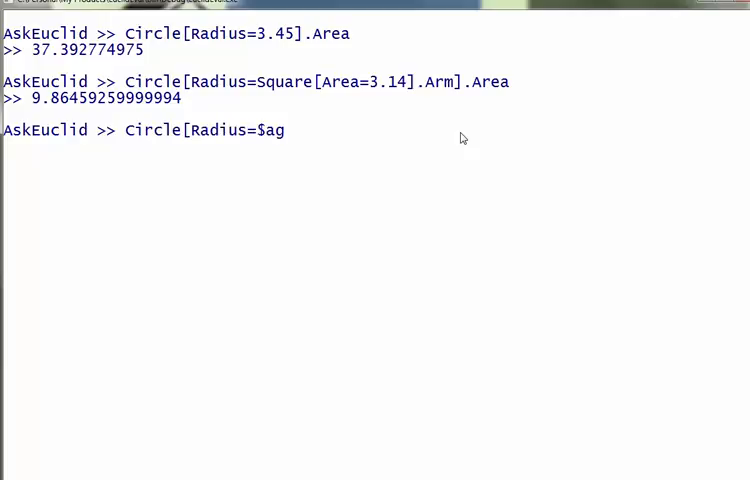
type("e].Area")
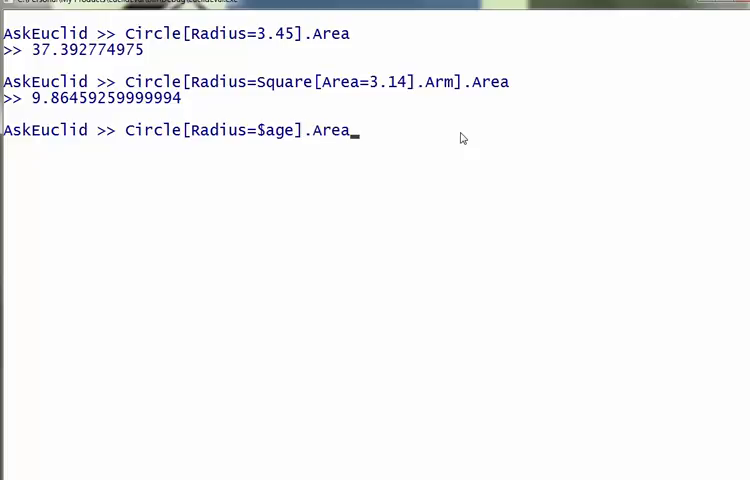
key("Return")
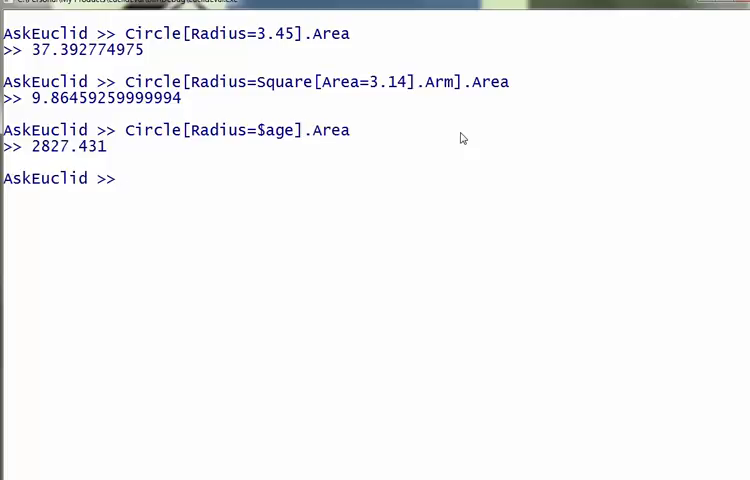
mouse_move(714, 18)
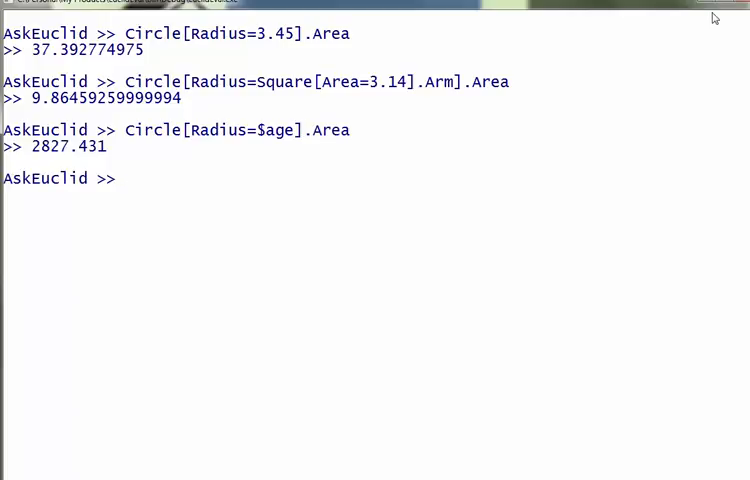
Evaluate Circle[Radius=Sin($age)].Area, giving 3.0668
type("Circle[Radius=$age].Area")
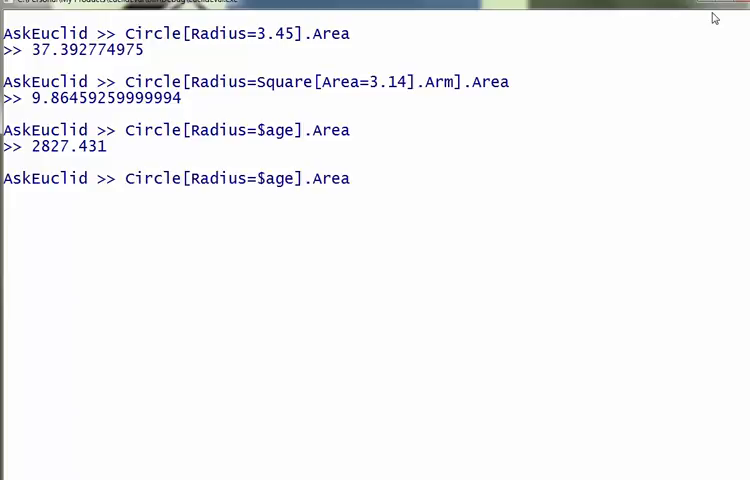
type("Sin(")
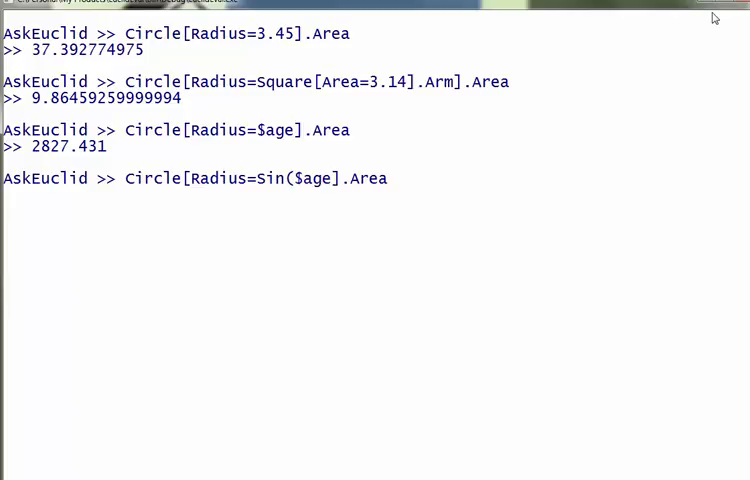
key("Return")
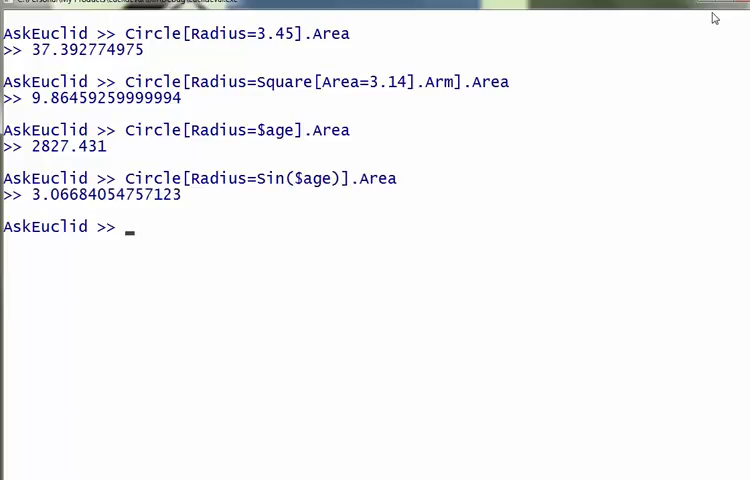
mouse_move(220, 200)
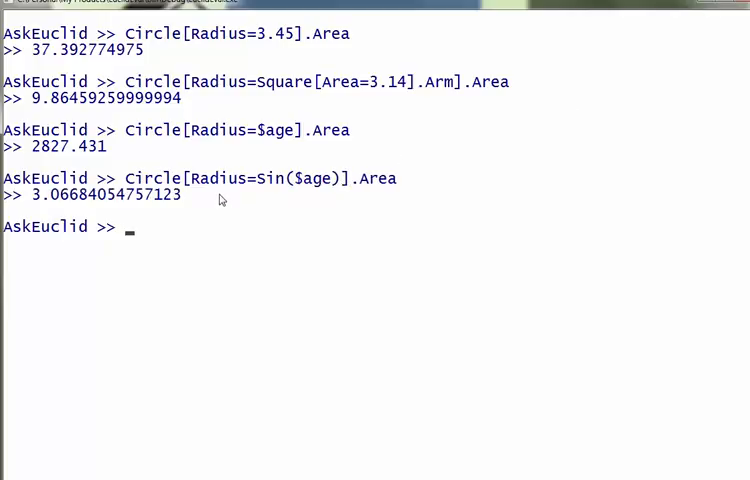
mouse_move(318, 186)
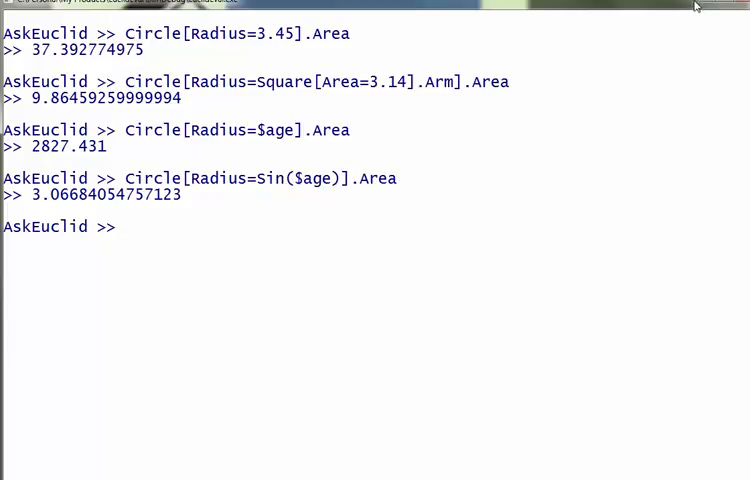
mouse_move(704, 8)
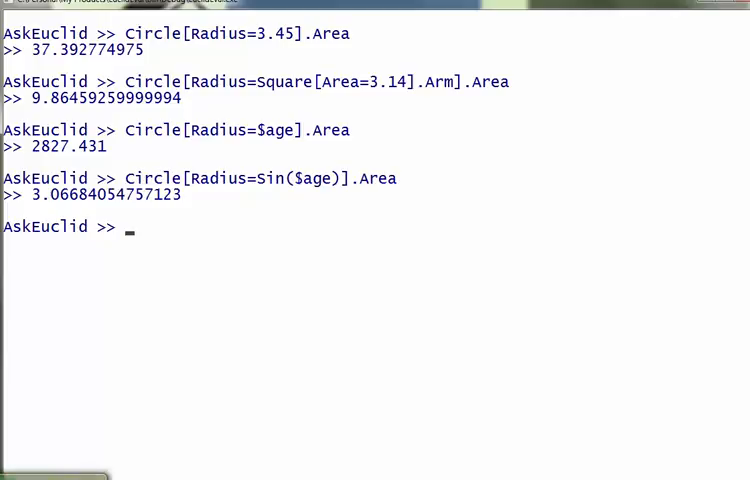
mouse_move(436, 464)
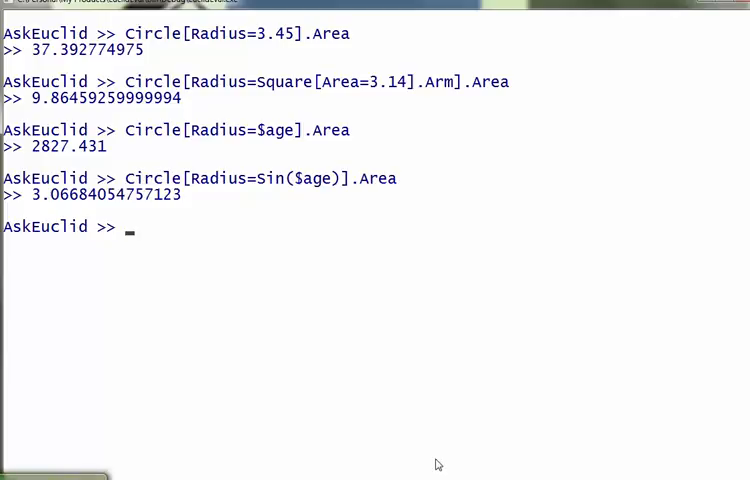
mouse_move(458, 260)
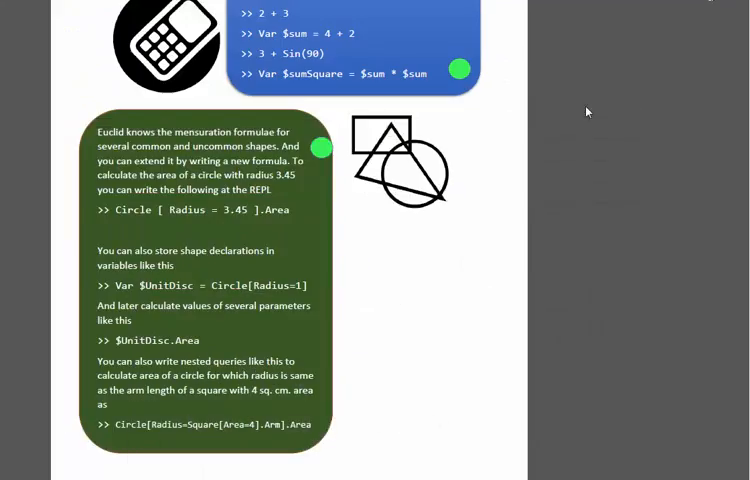
mouse_move(426, 328)
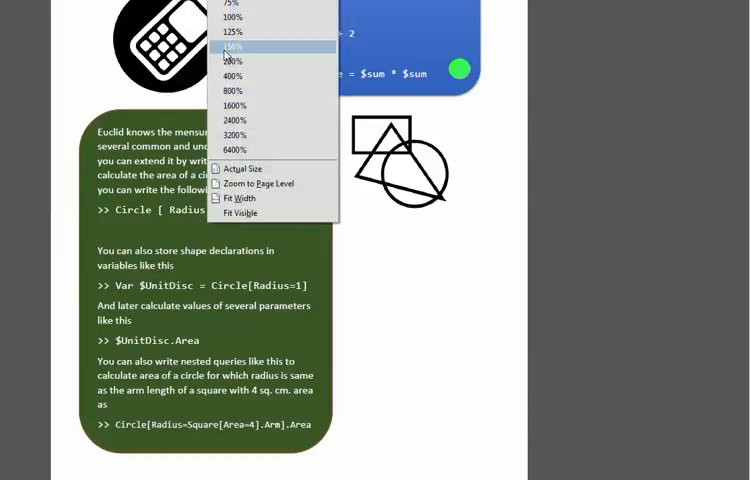
left_click(232, 46)
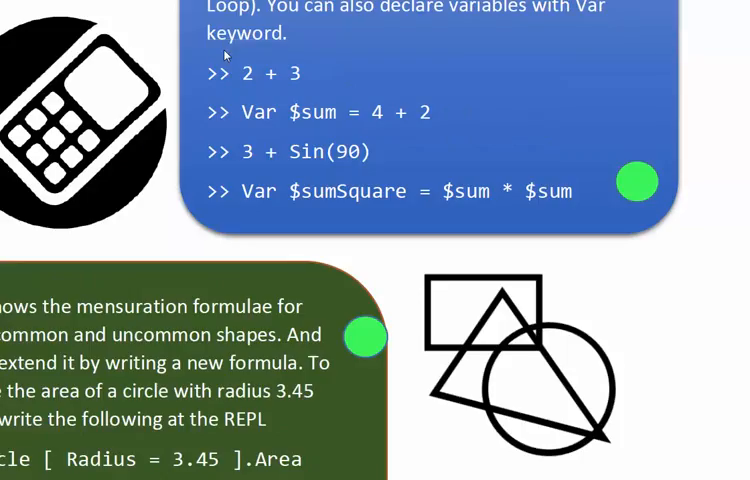
mouse_move(622, 232)
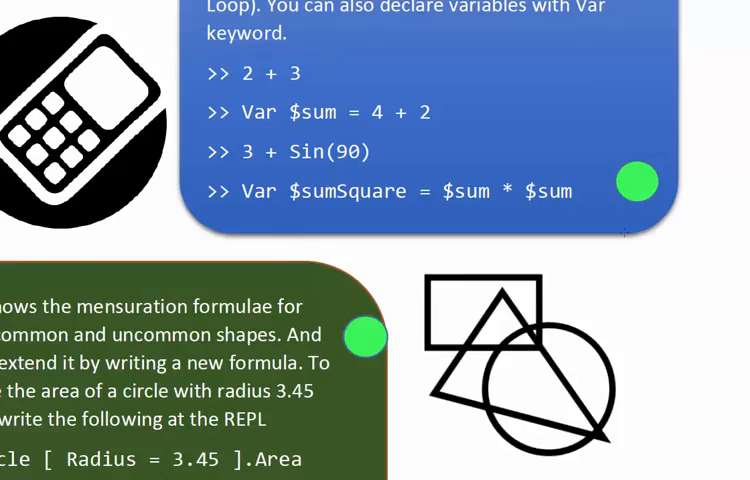
scroll("down", 3)
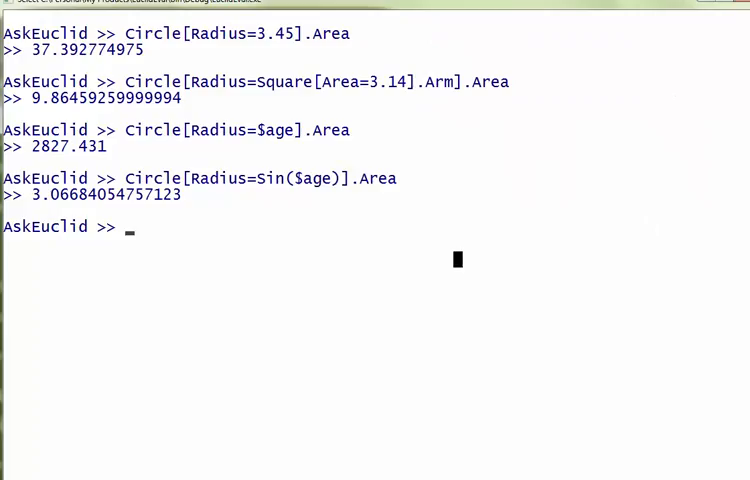
Declare Var $unitDisc = Circle[Radius=1]
type("Var")
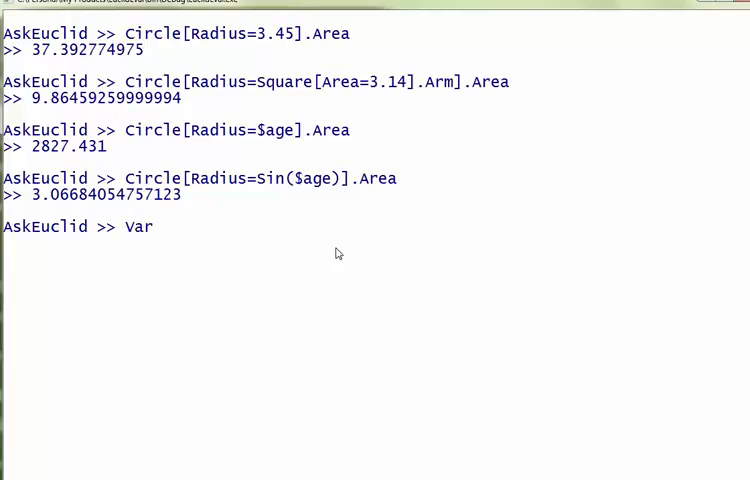
type("$unitDisc =")
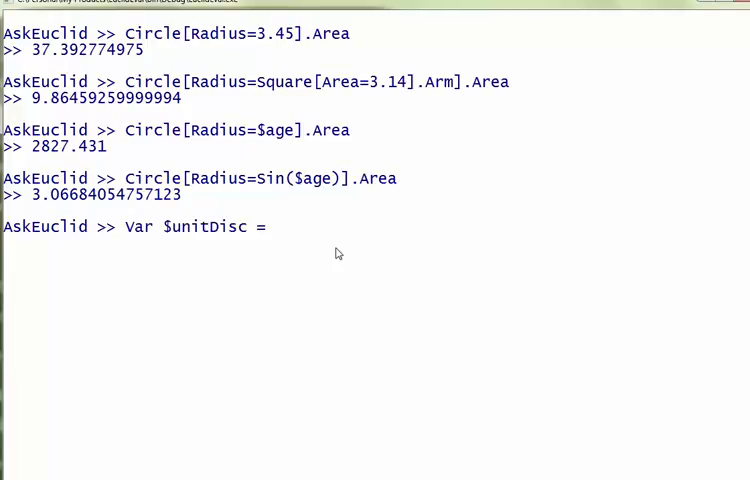
type("Circle[Ra")
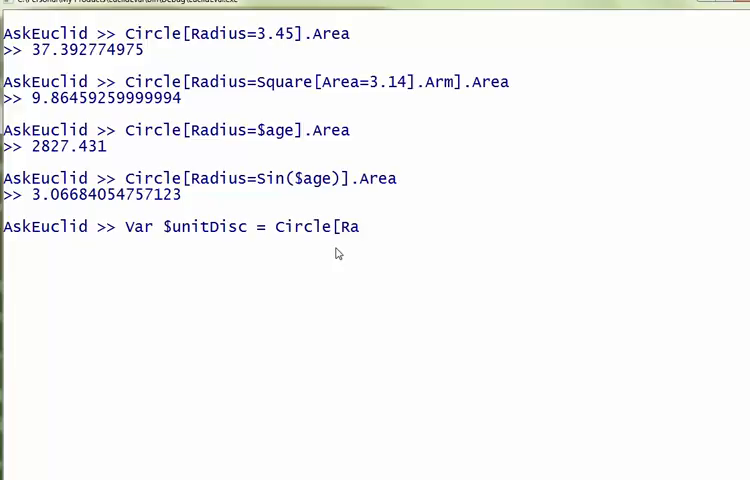
type("dius=1]")
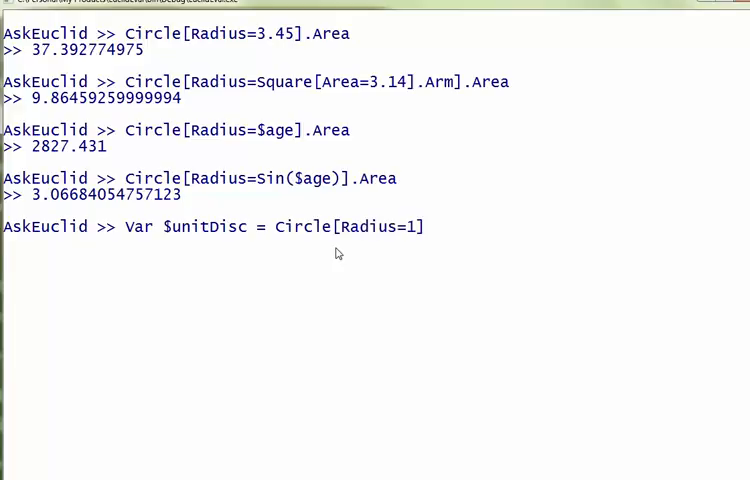
key("Return")
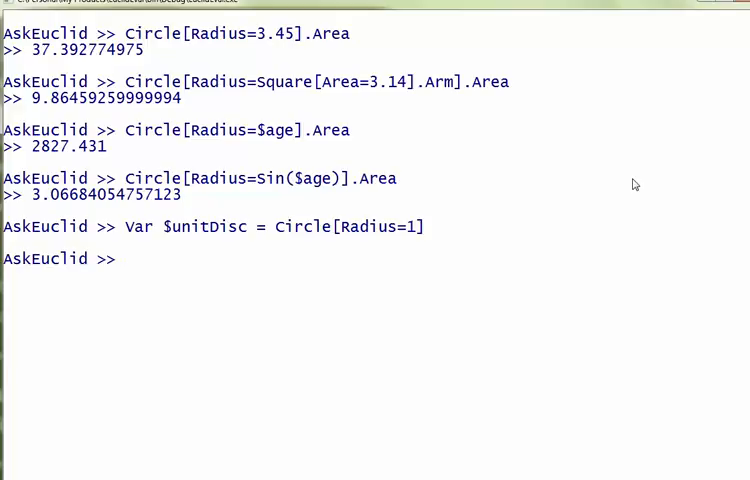
Query $unitDisc.Perimeter, which evaluates to 6.28318
type("$")
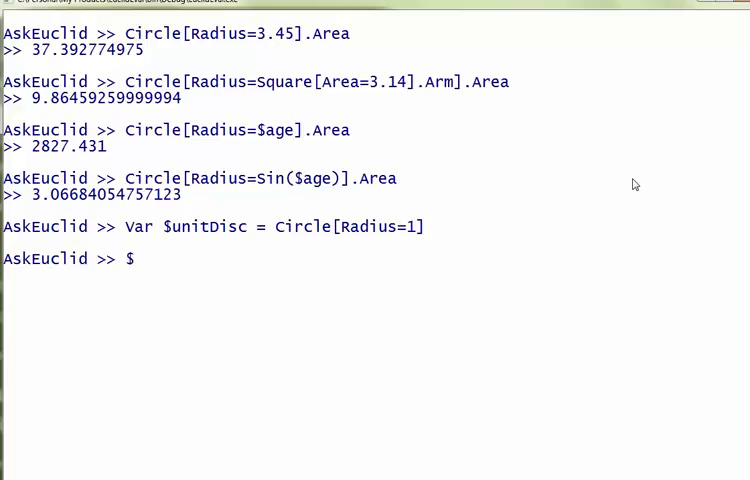
type("$unitDisc")
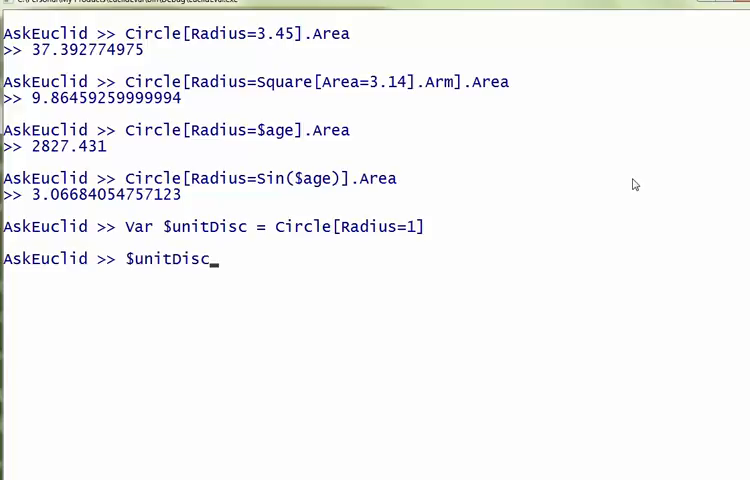
type(".Perime")
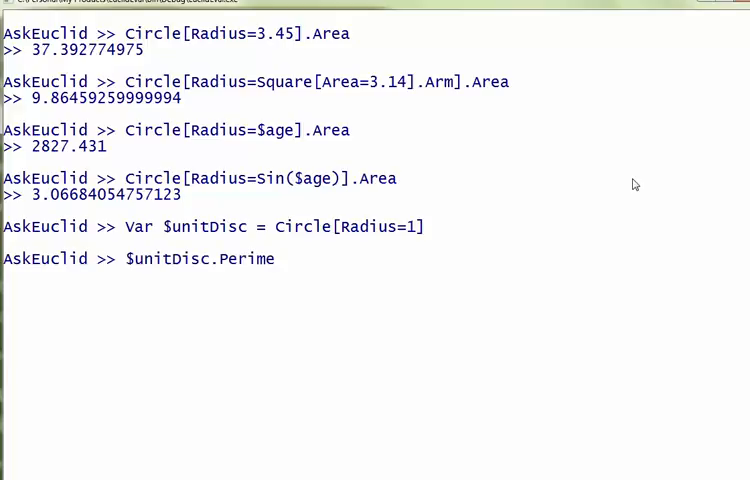
key("Return")
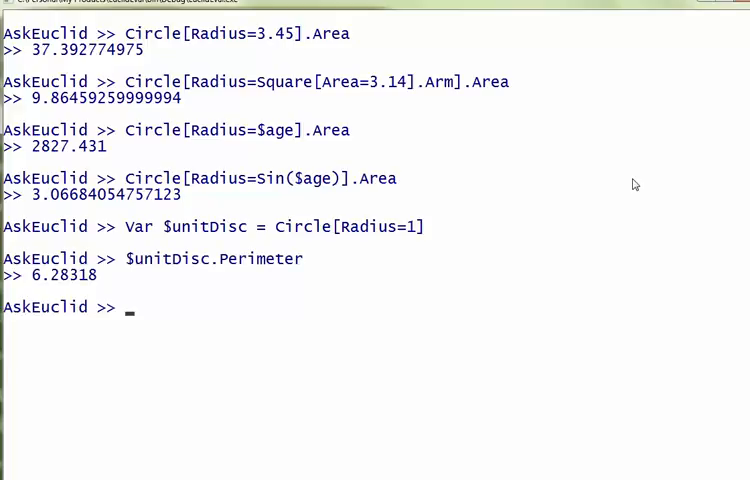
type("$unitDisc.Pe")
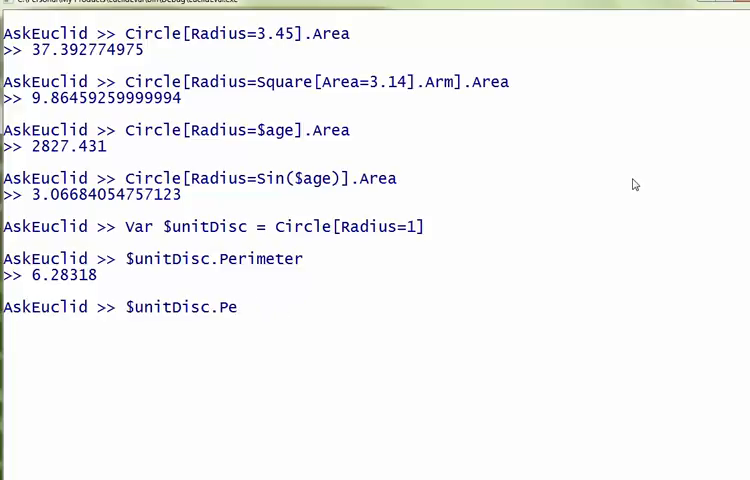
key("Return")
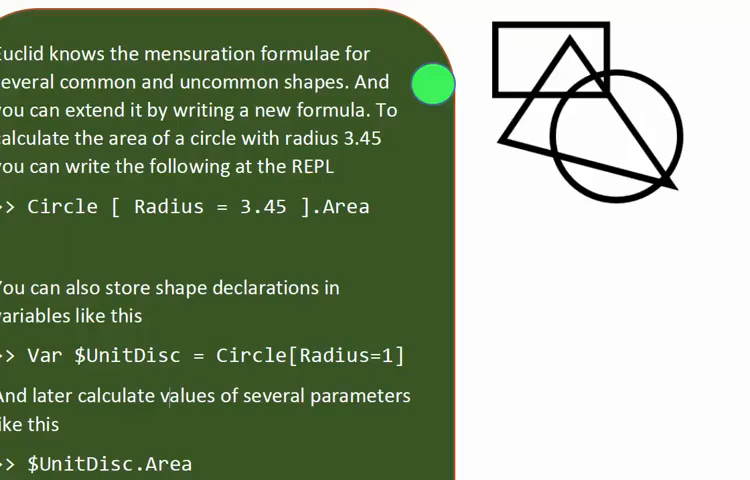
mouse_move(532, 356)
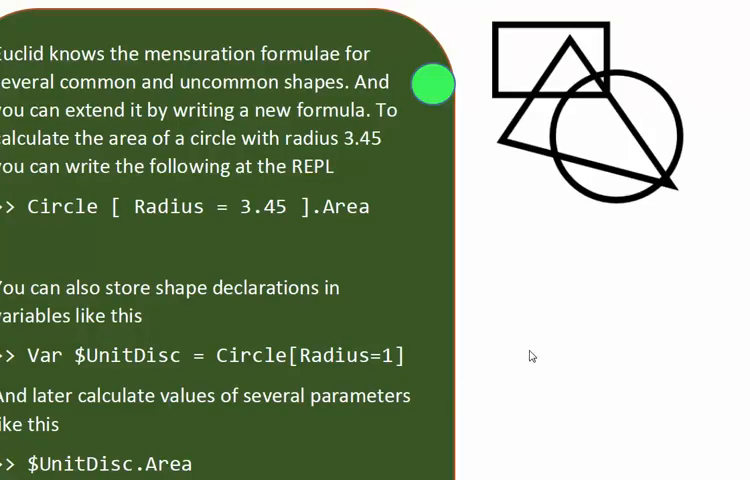
mouse_move(234, 440)
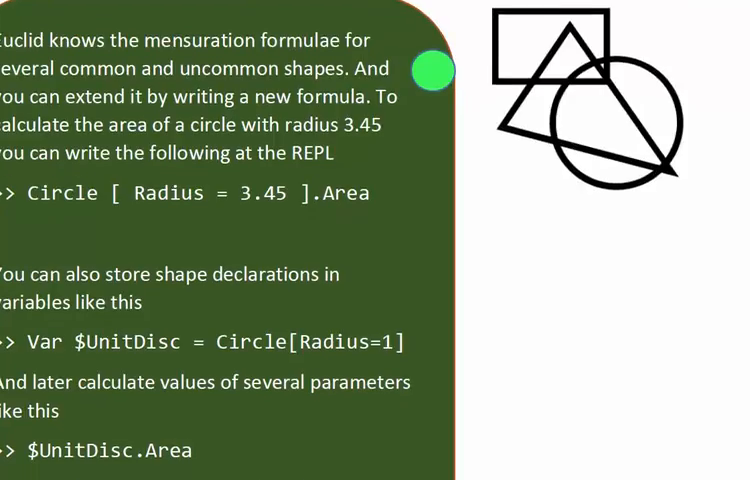
Scroll the tutorial page to the mensuration formulae and Var $UnitDisc box
scroll("down", 3)
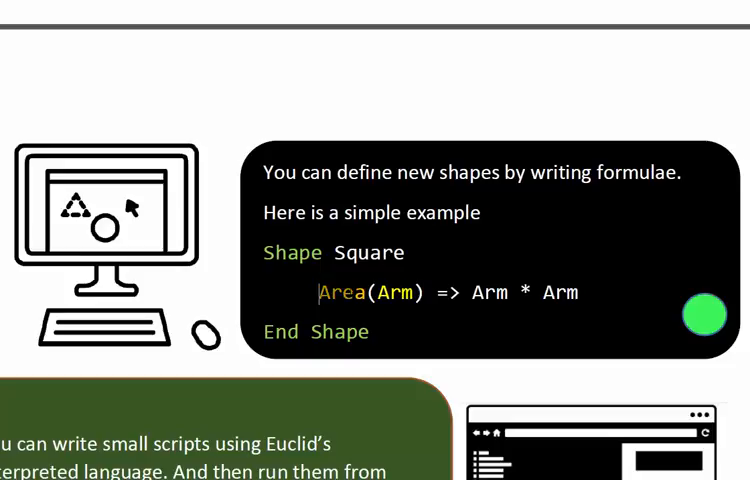
mouse_move(410, 336)
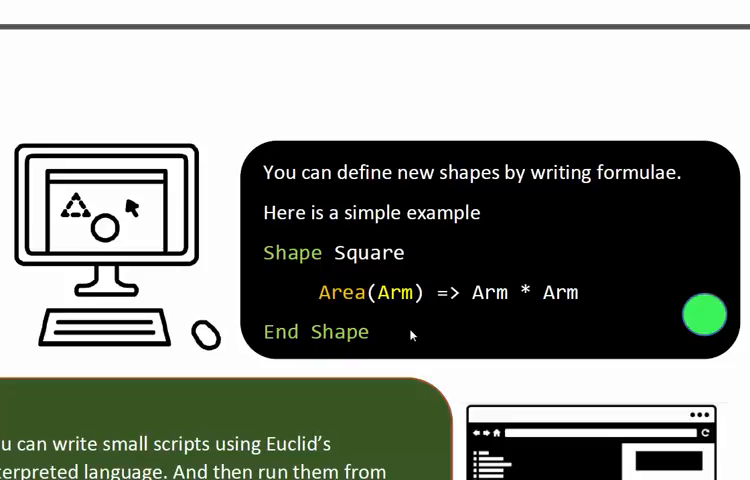
mouse_move(410, 336)
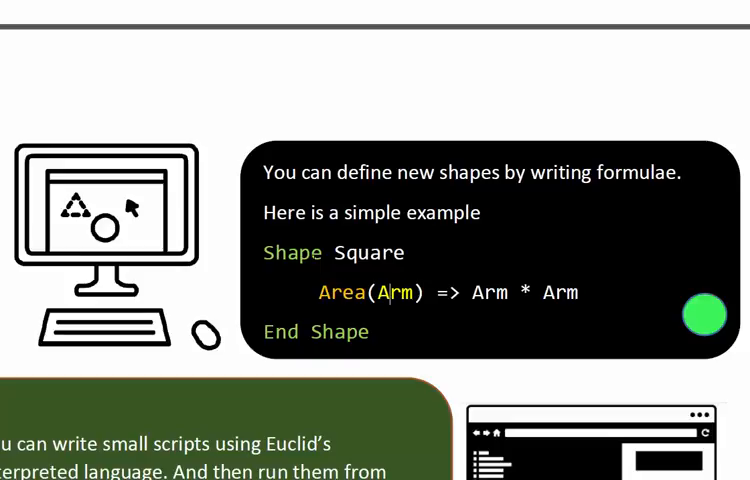
mouse_move(428, 368)
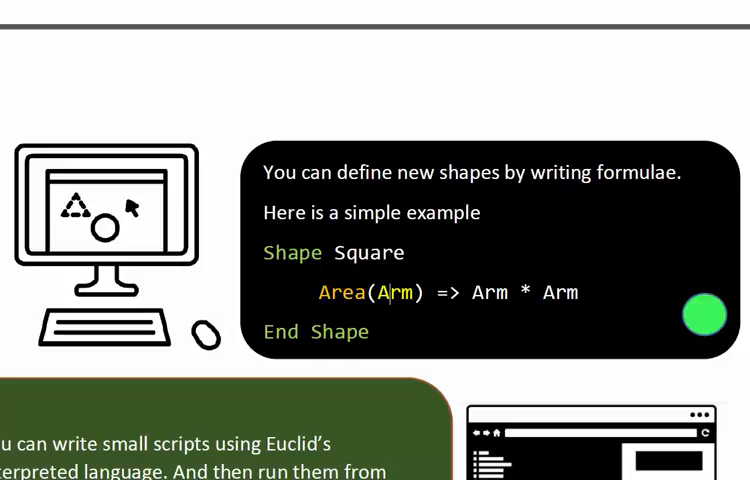
Scroll past the Shape Square example to the CalculateArea.eld script section
scroll("down", 3)
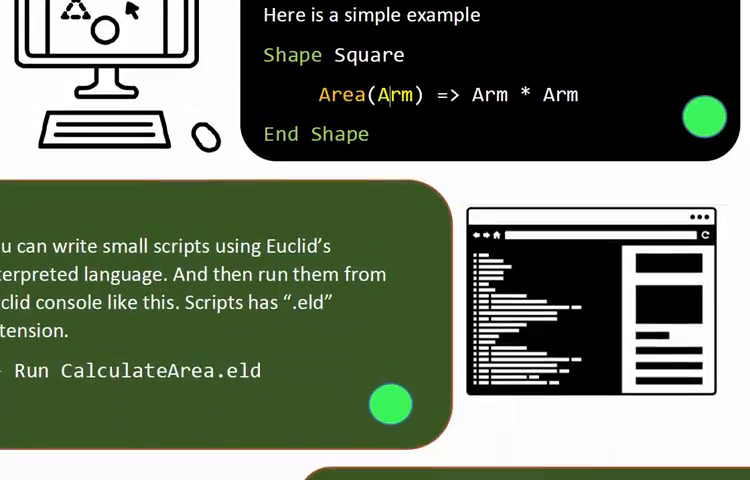
mouse_move(316, 346)
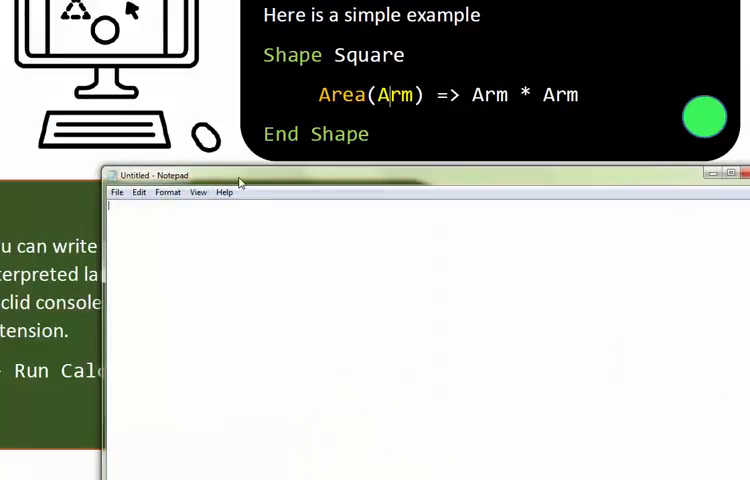
Set Notepad's font to Consolas via Format > Font and confirm
left_click(132, 60)
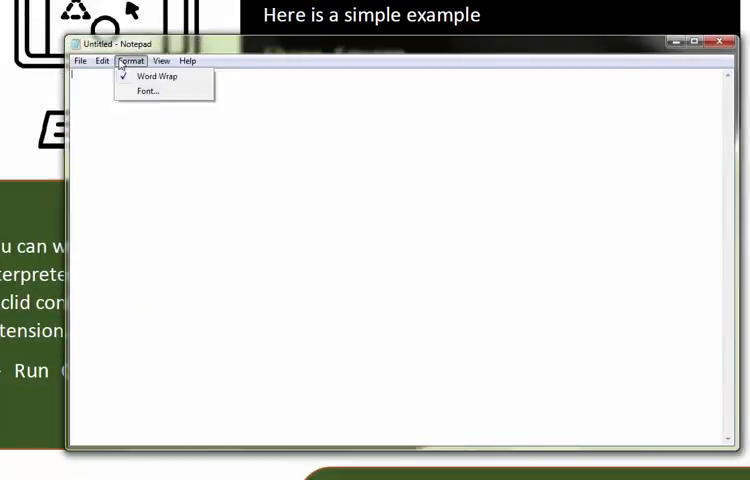
left_click(156, 76)
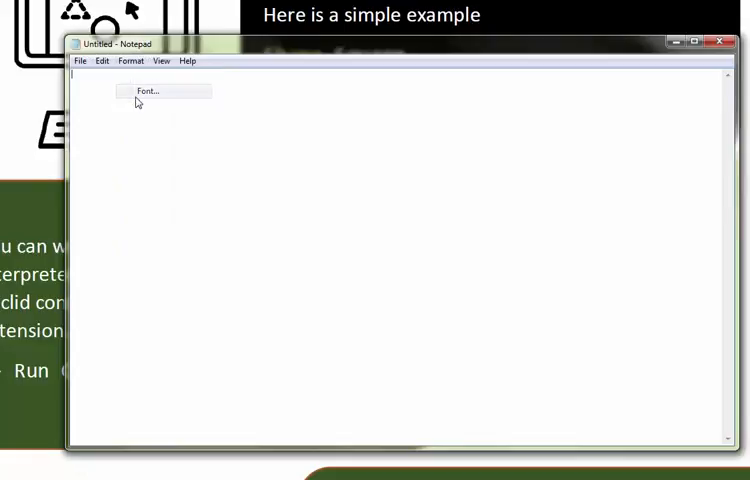
left_click(148, 90)
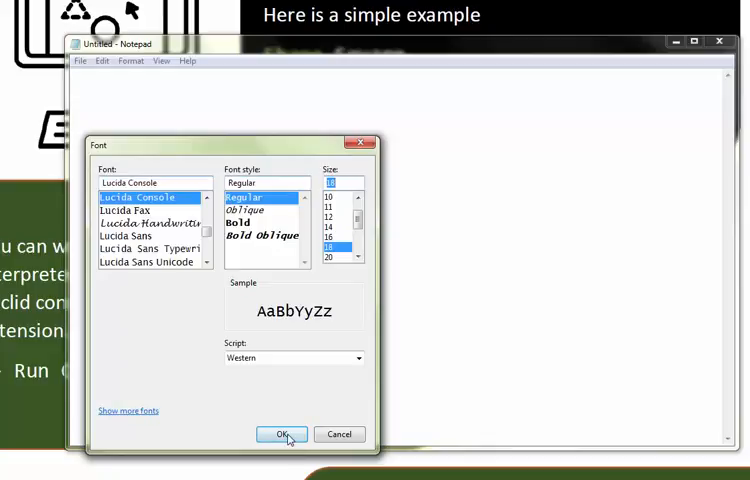
left_click(152, 222)
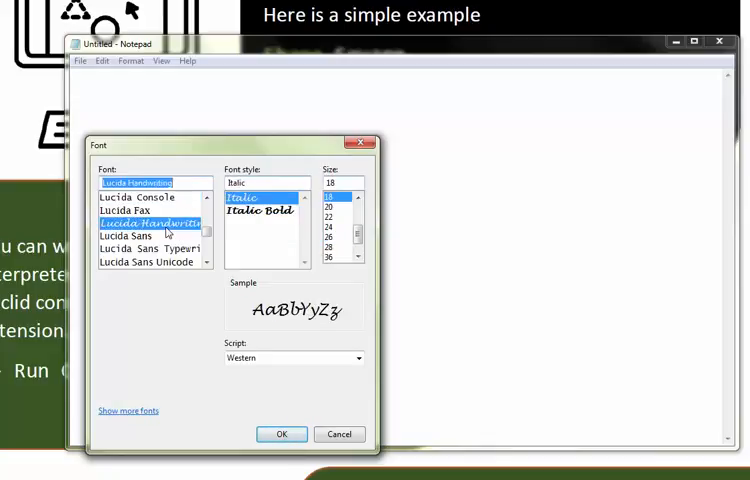
left_click(120, 196)
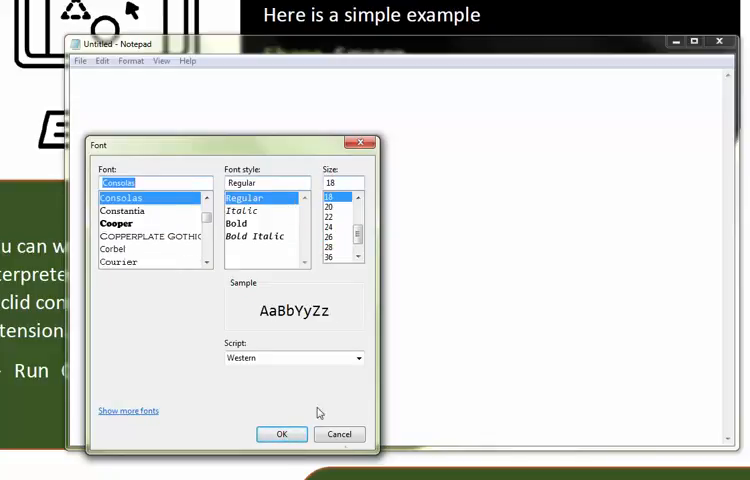
left_click(330, 216)
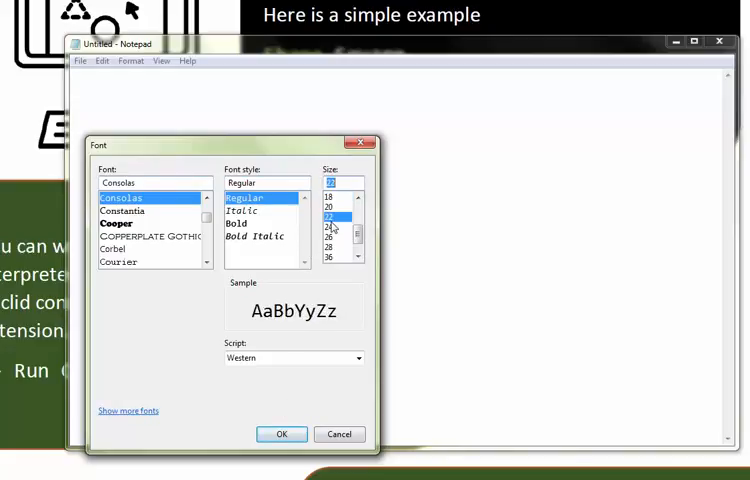
left_click(282, 434)
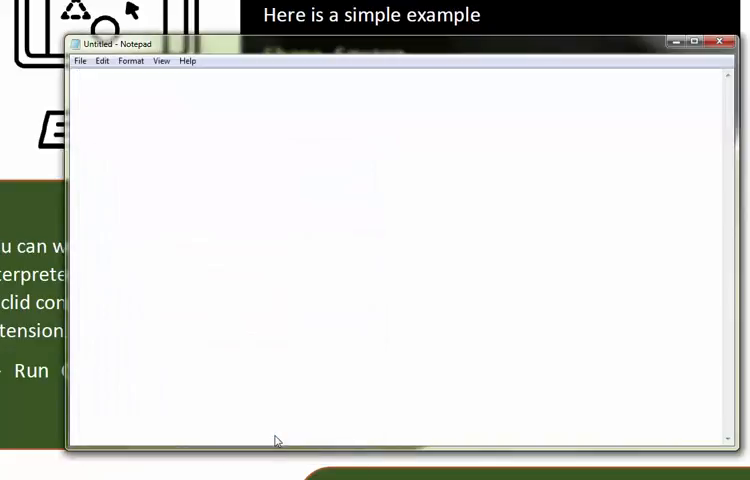
Write Say "What is the radius of the circle ?" and the Get line for $Radius
type("Say")
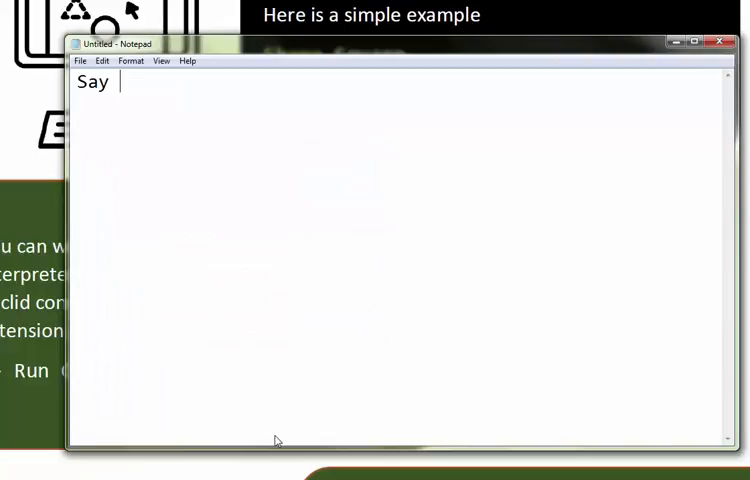
type("\"")
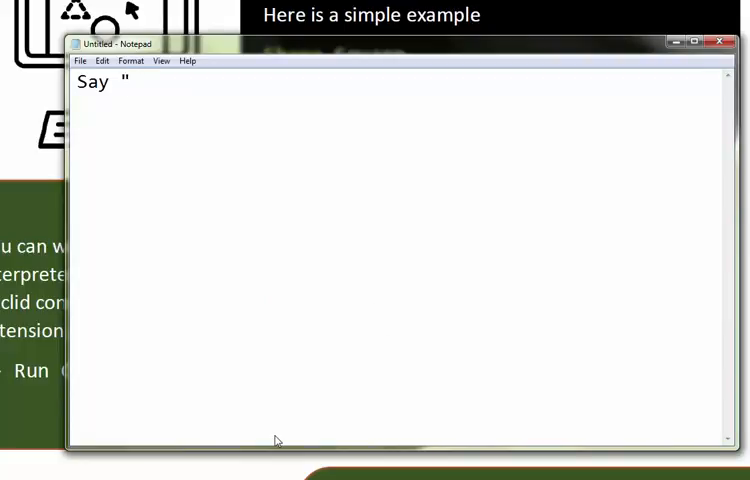
type("Wa")
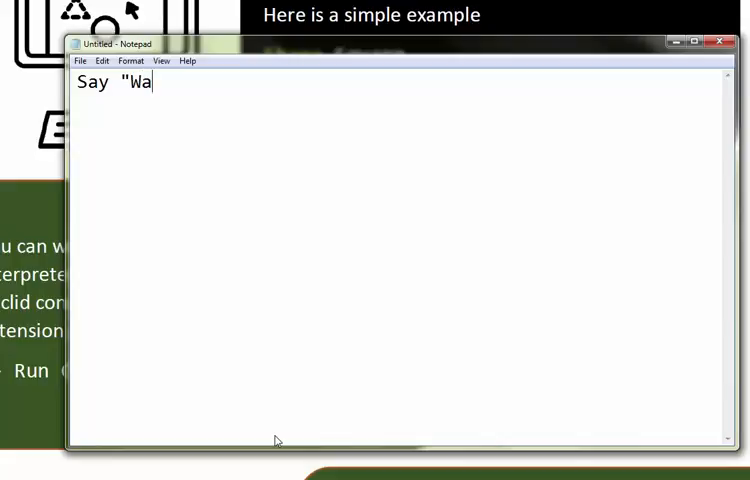
type("hat is the a")
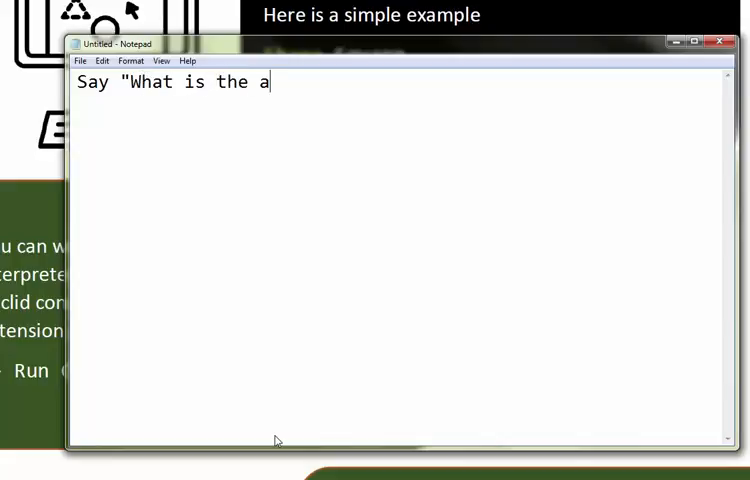
type("rea of")
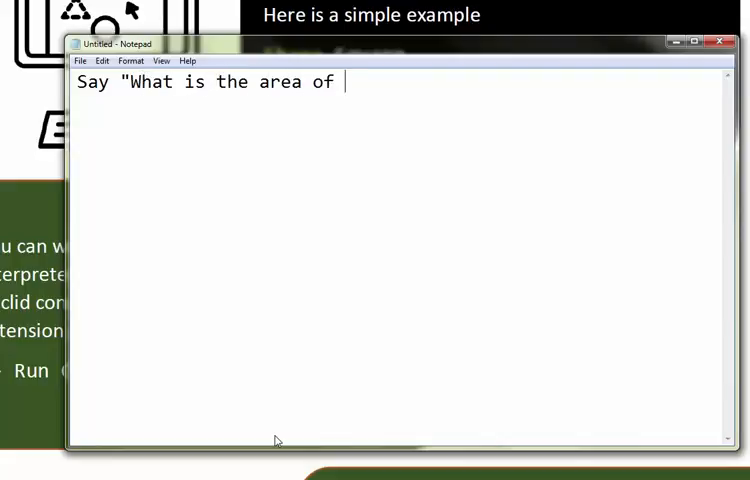
key("BackSpace")
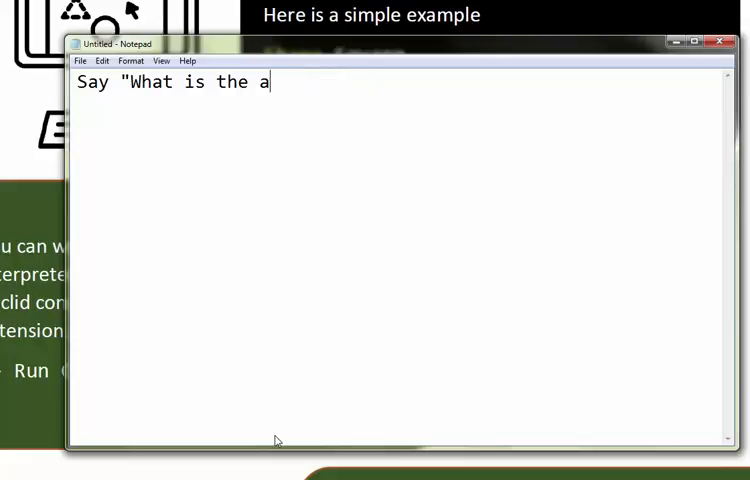
type("radius pf")
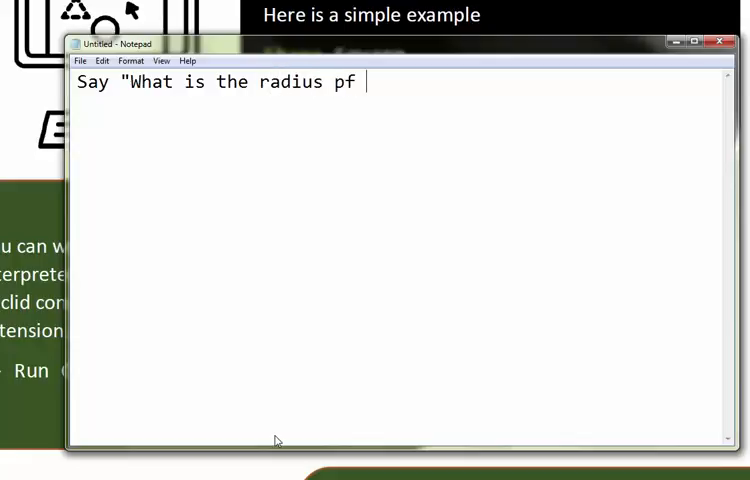
type("of te")
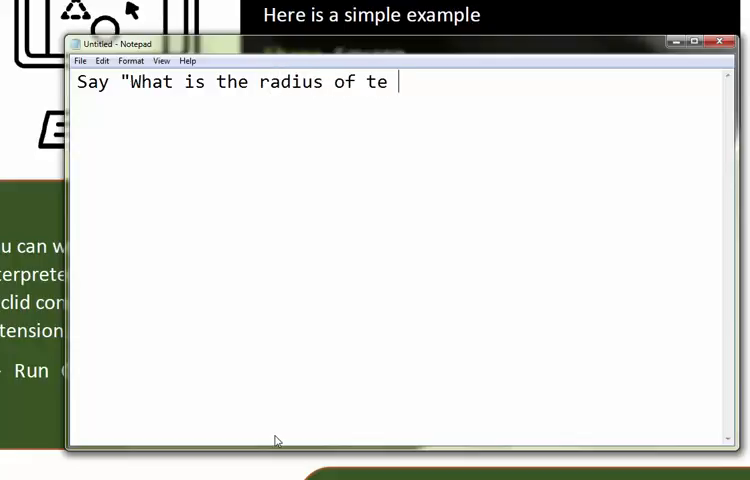
type("he ci")
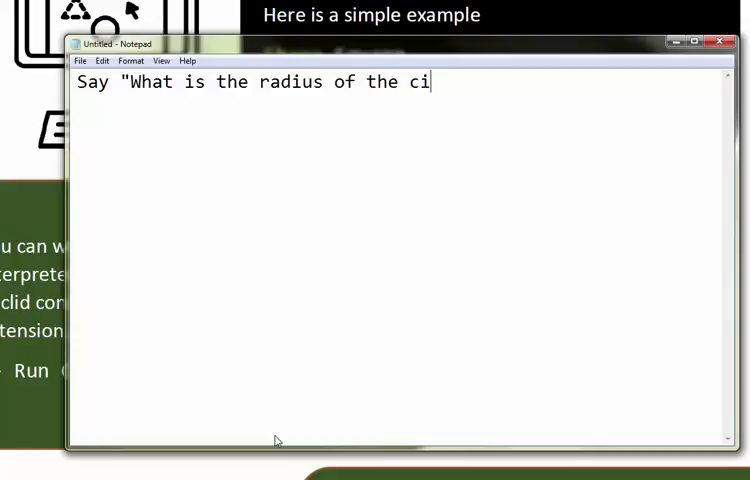
type("rcle ?\"")
type("Get Radi")
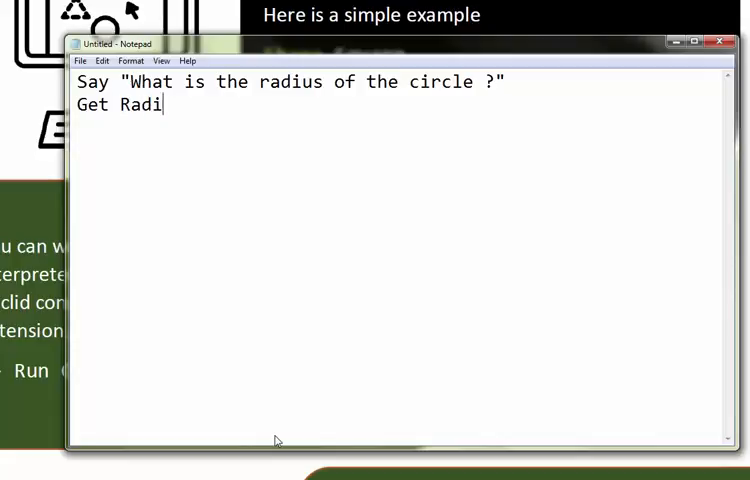
type("us")
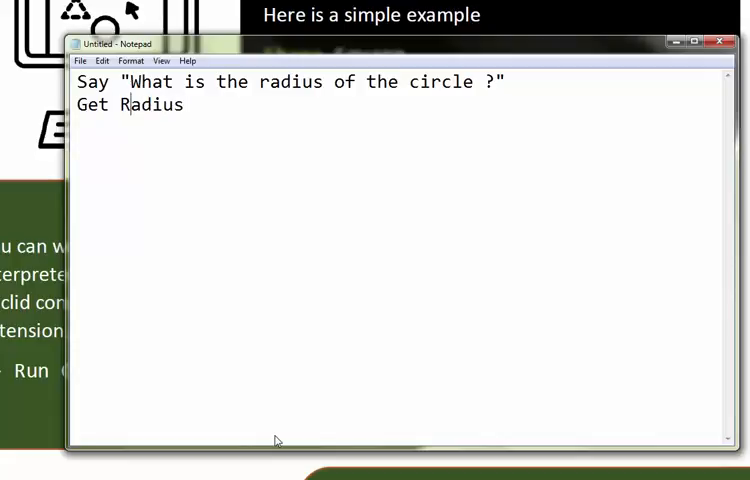
type("$")
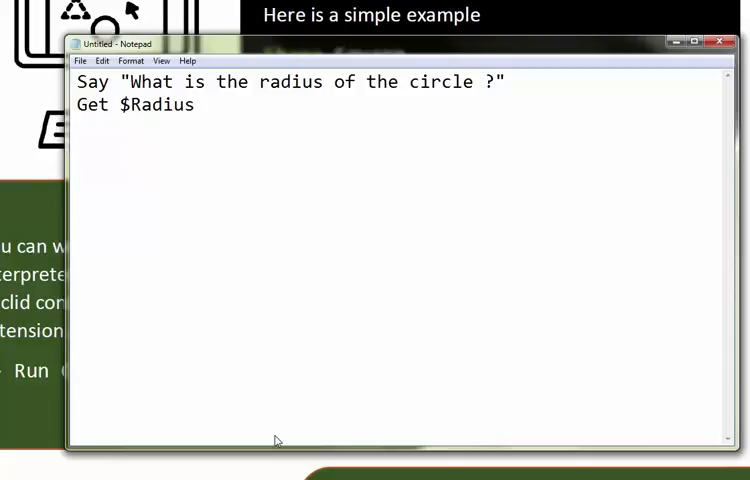
Write Var $Area = Circle[Radius=$Radius].Area
type("Var")
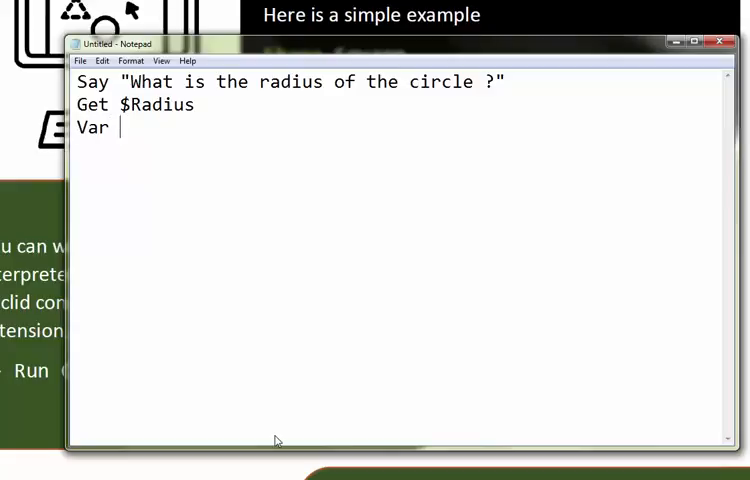
type("$Area =")
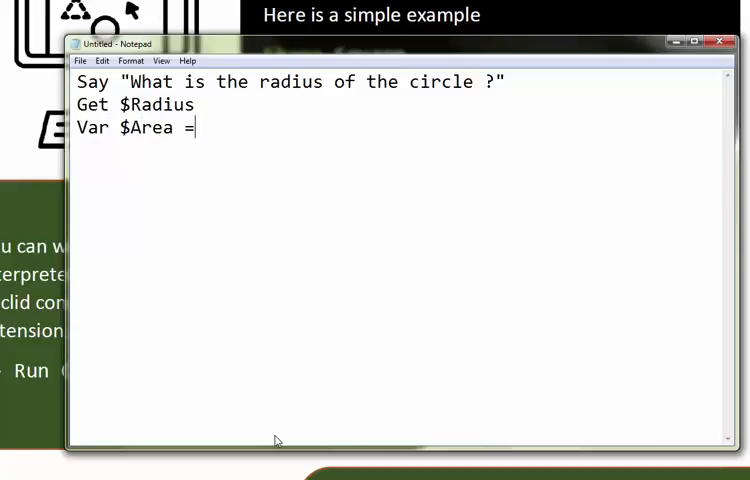
type("Cicr")
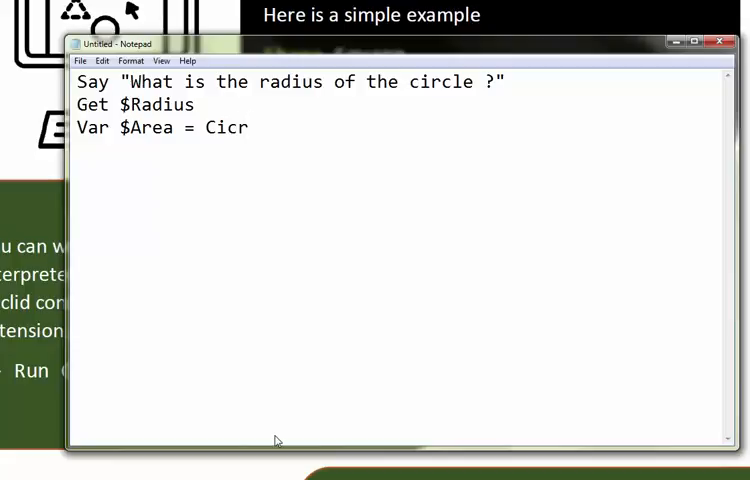
type("cle[Rad")
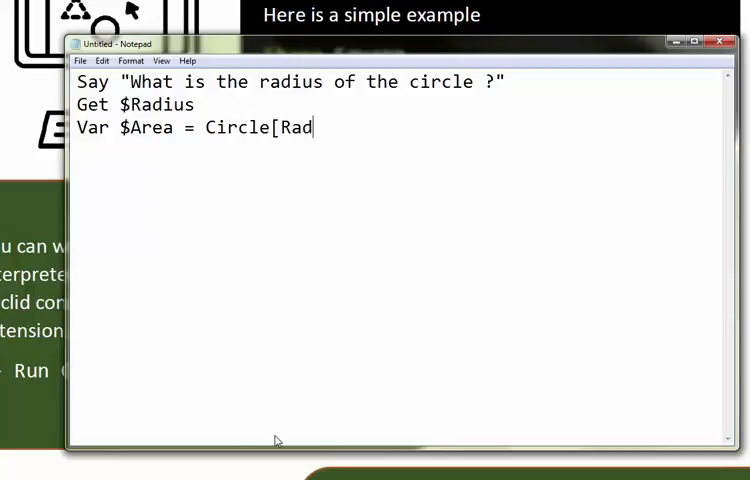
type("ius=$R")
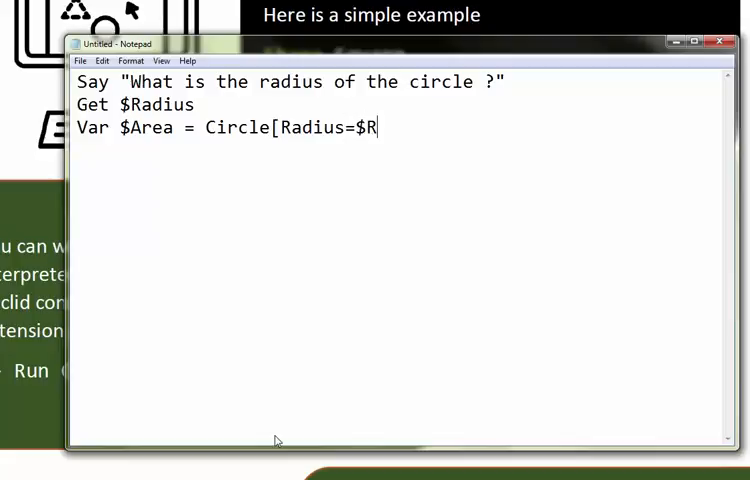
type("adius].A")
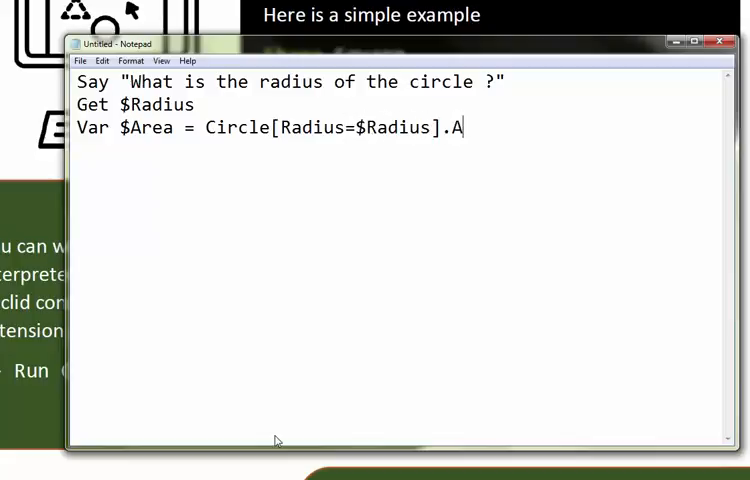
type("rea")
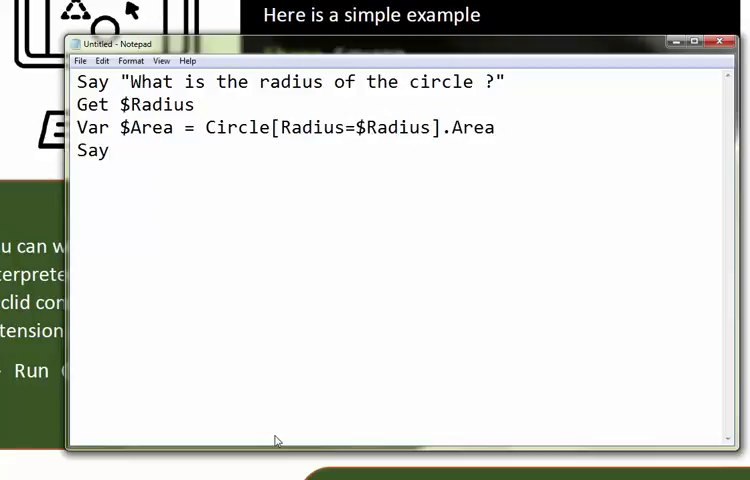
Write the Say line "Area of the circle with radius " + $Radius + " is " + $Area
type("\"Area of t")
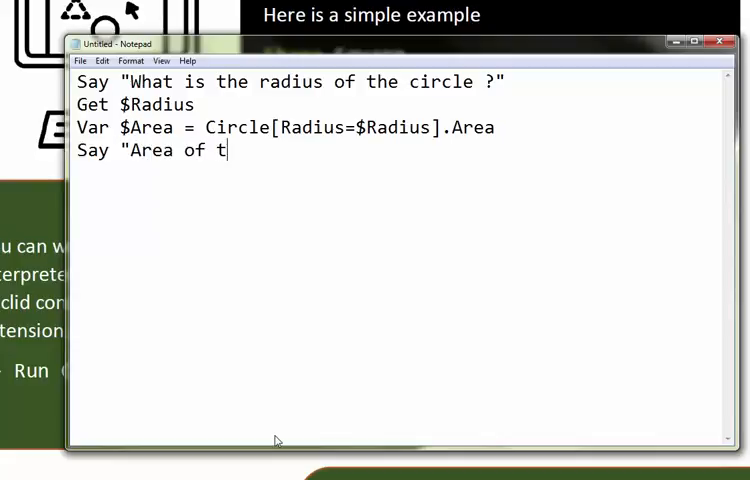
type("he circle it")
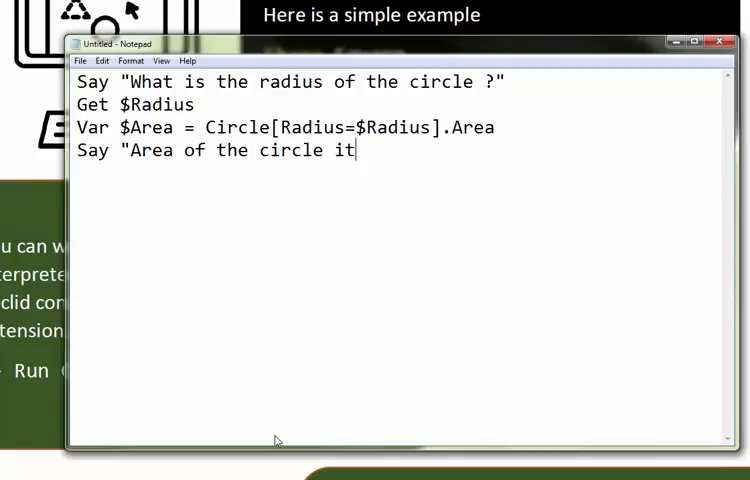
type("with radiu")
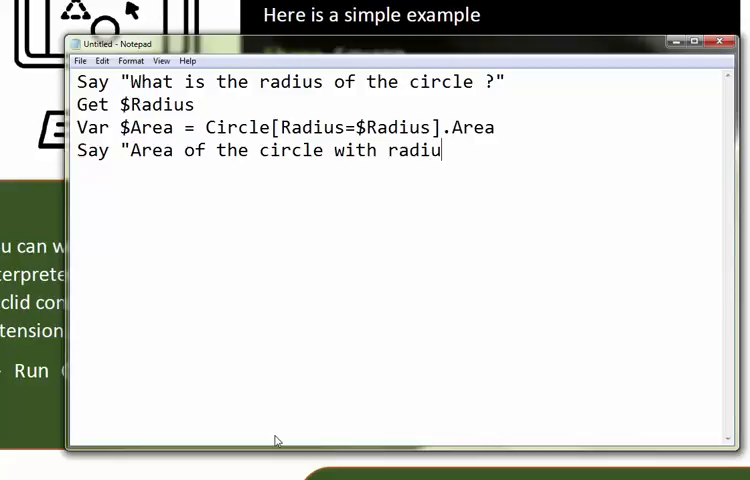
type("s")
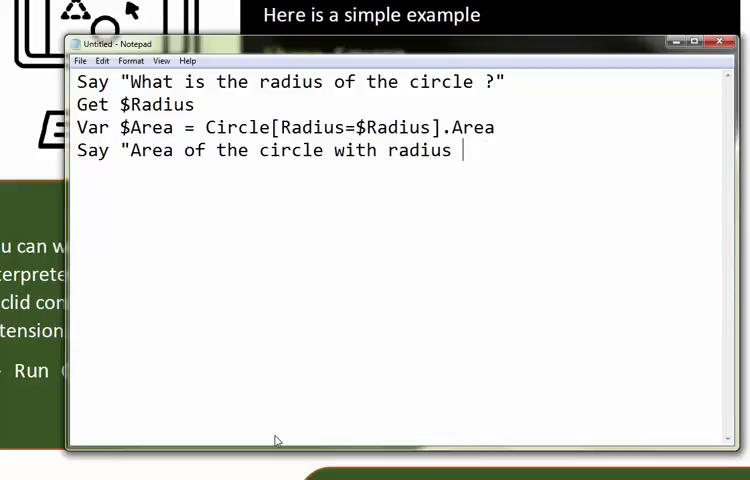
type("\" + $R")
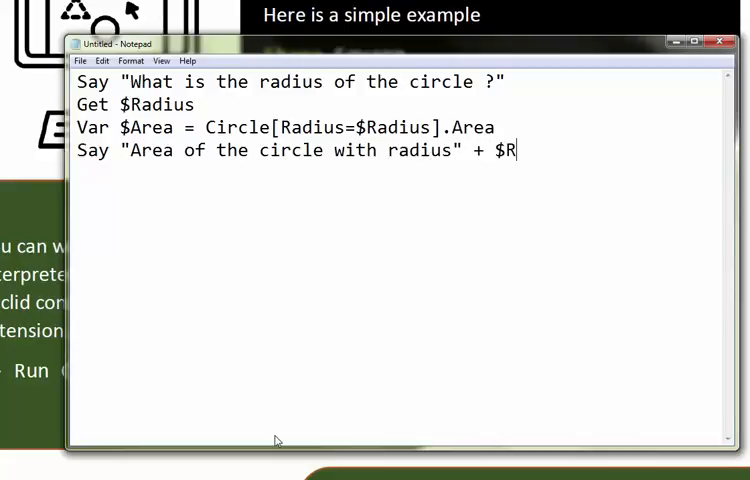
type("adius")
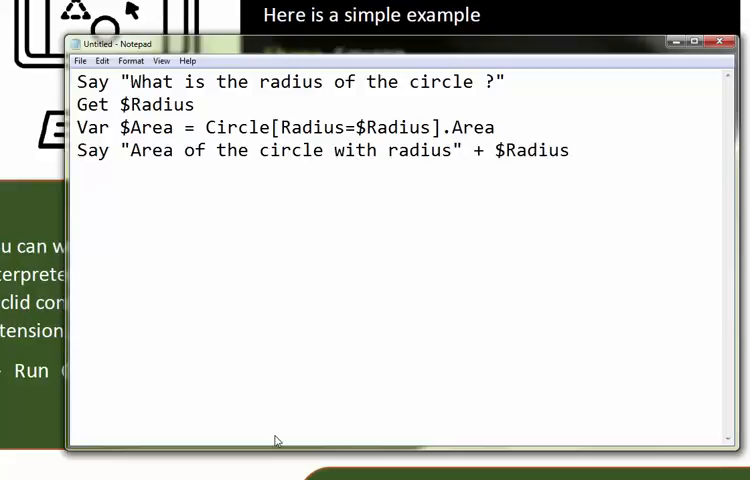
type("+ \"")
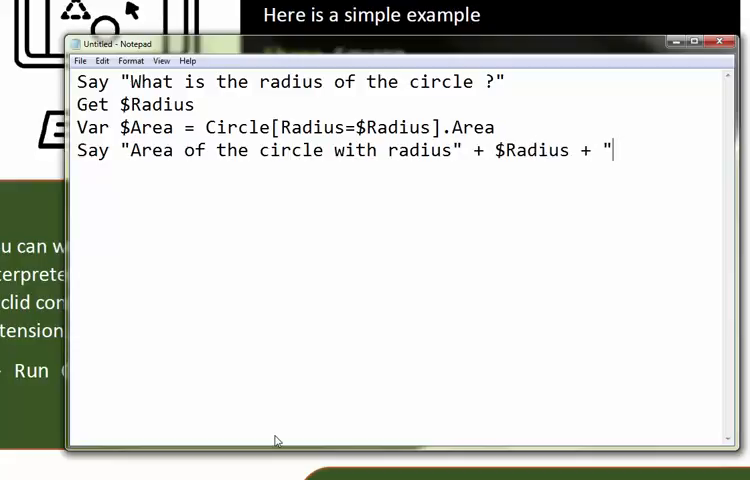
type("is\" +")
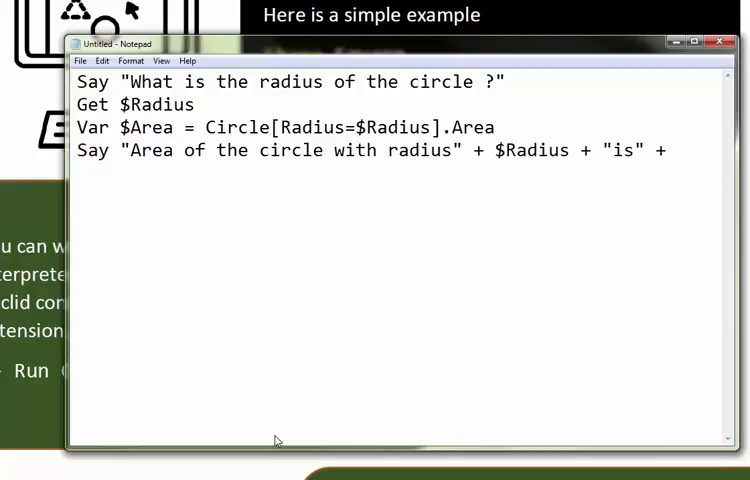
type("$Area")
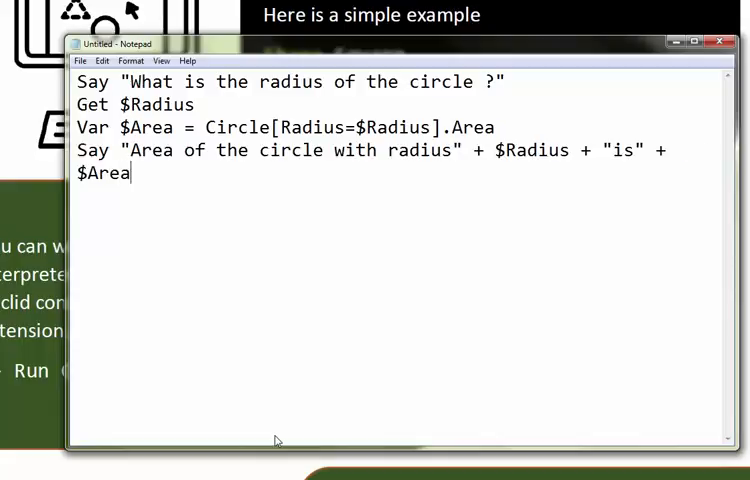
mouse_move(736, 252)
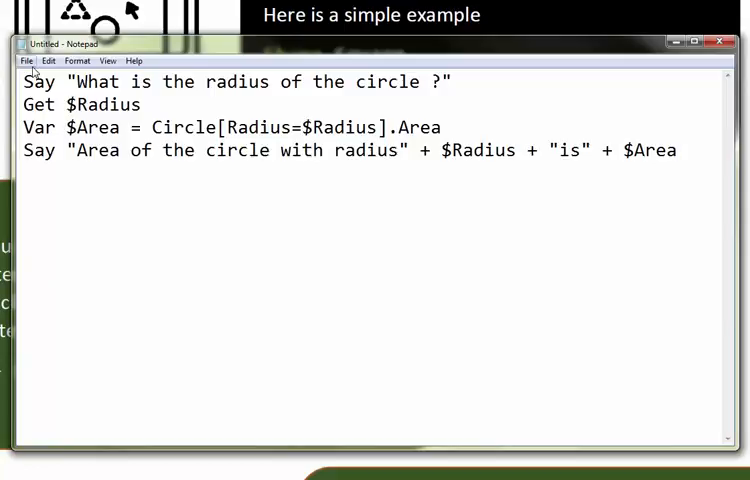
left_click(26, 60)
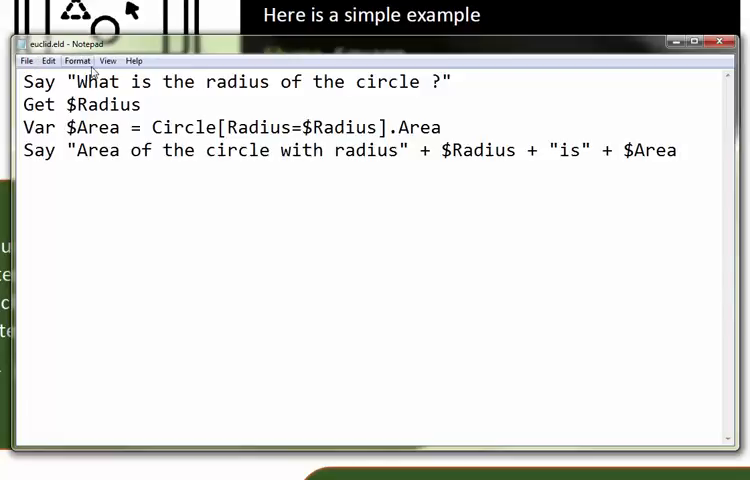
mouse_move(408, 368)
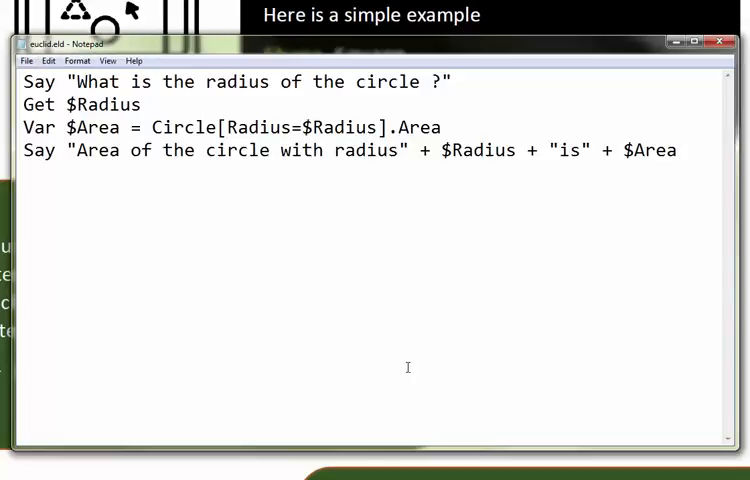
left_click(676, 150)
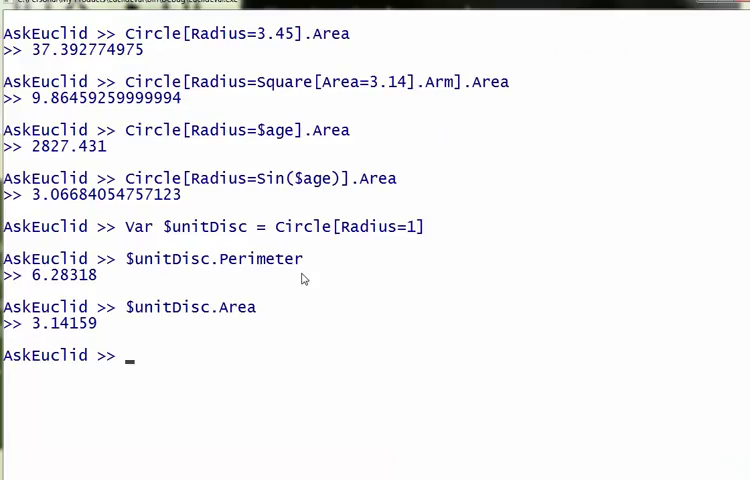
Run the C:\euclid.eld script and answer radius 1, getting area 3.14159
type("Run C")
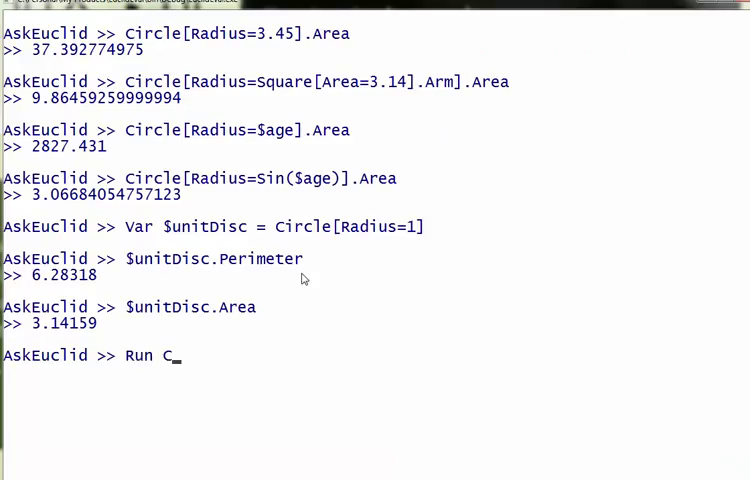
type("\"")
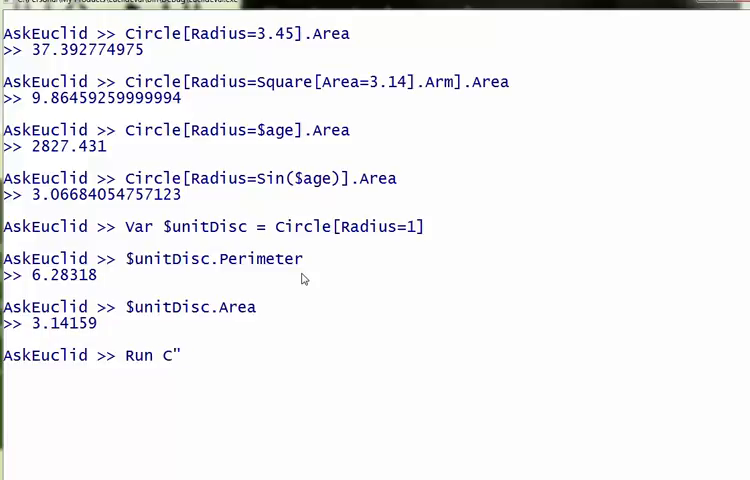
type(":\\euclid.eld")
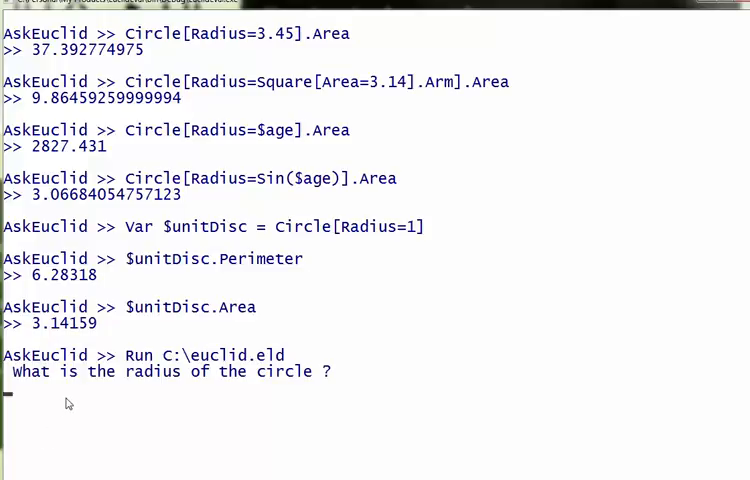
type("1")
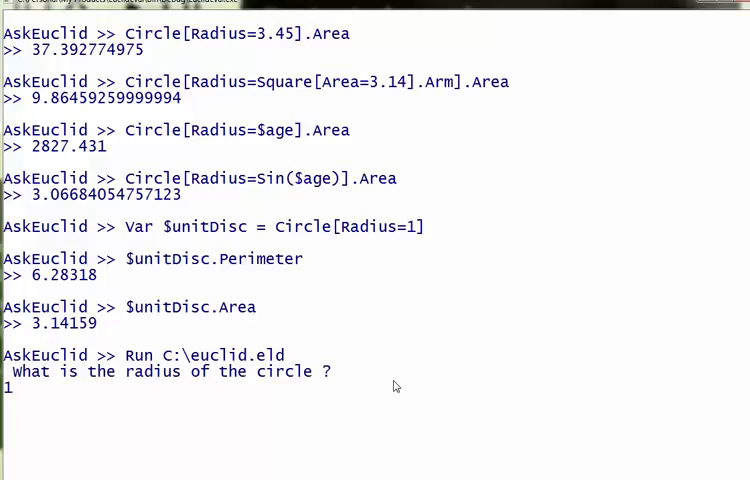
key("Return")
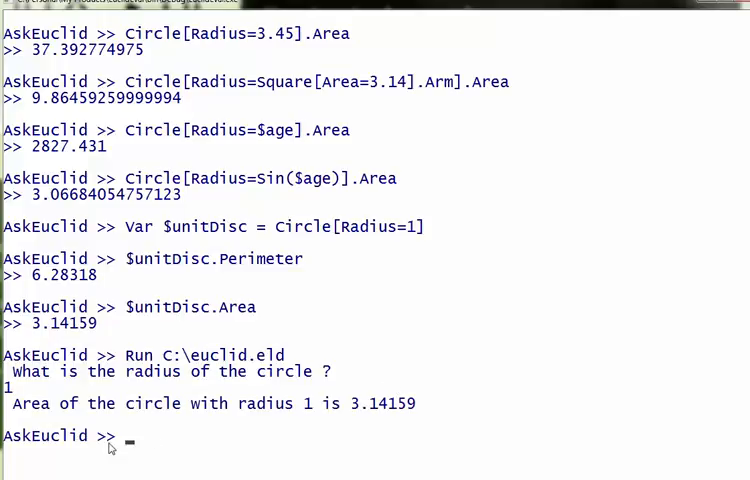
mouse_move(212, 418)
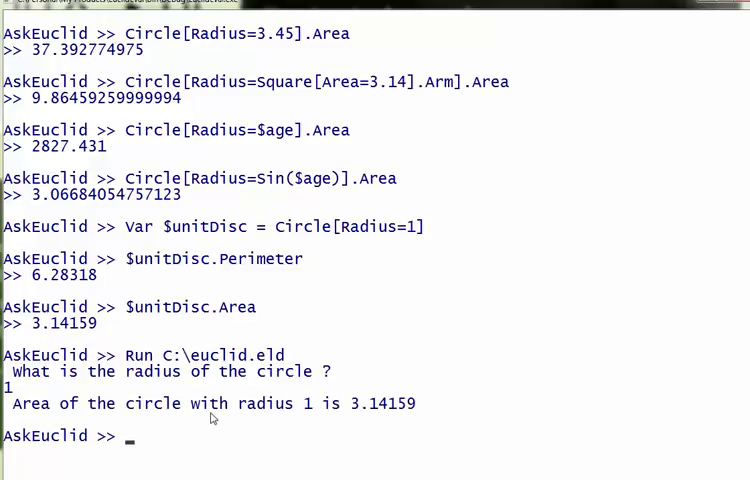
mouse_move(44, 452)
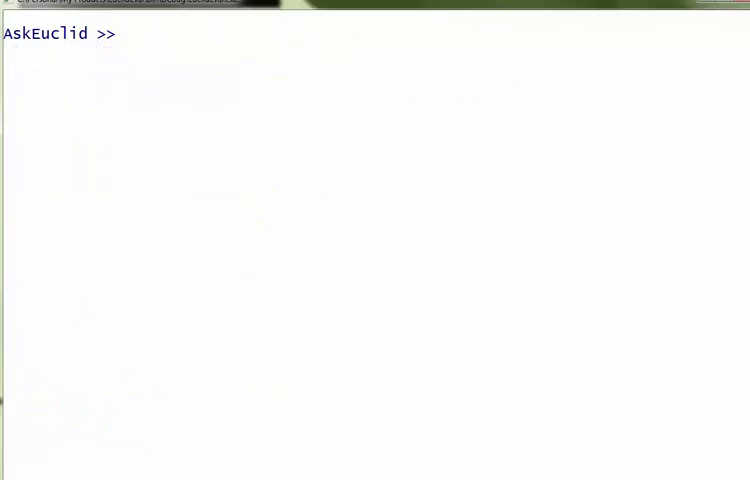
List the circle area formulas with Circle.Area.Formula, then begin entering Circle.Perimeter.Formula
type("Circle.Area")
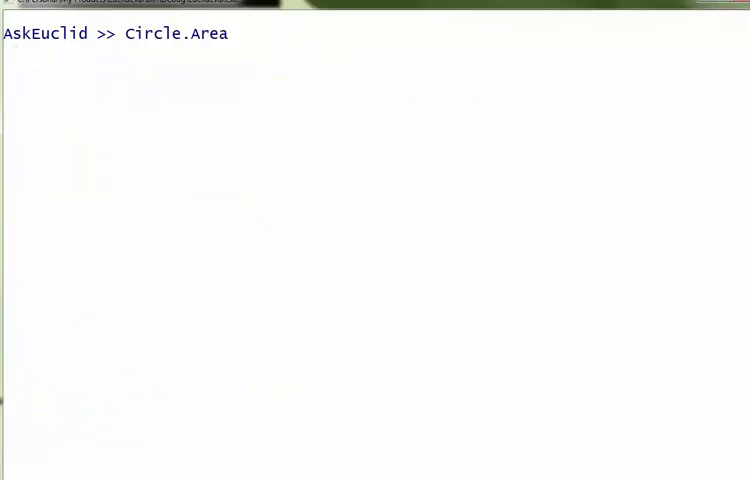
key("Return")
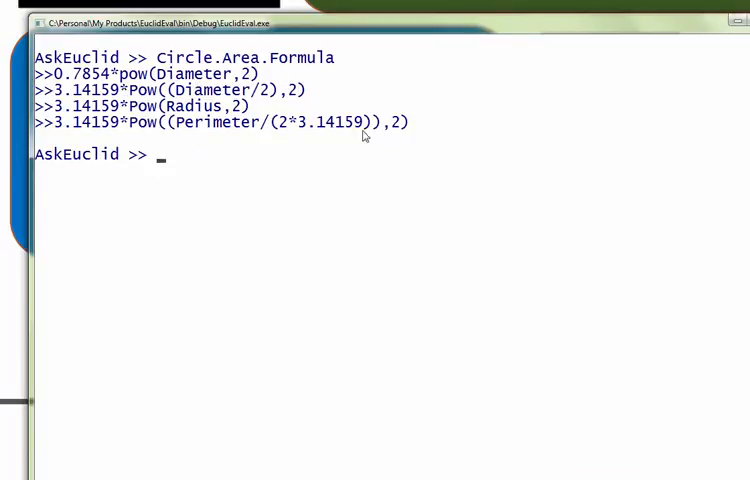
mouse_move(364, 136)
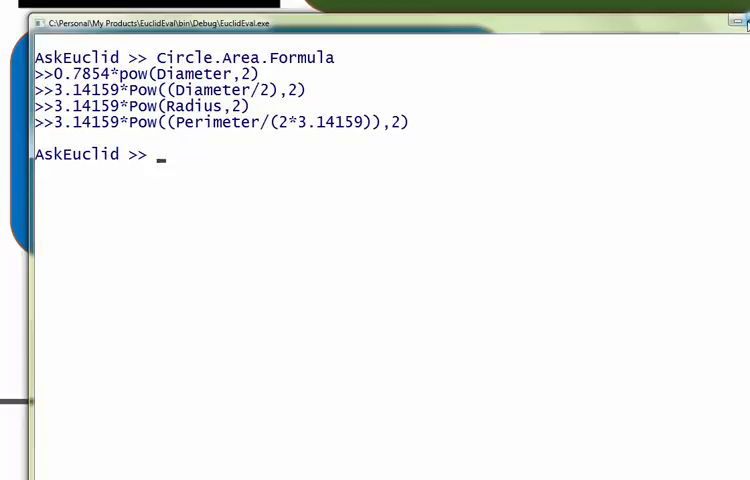
type("Circle.")
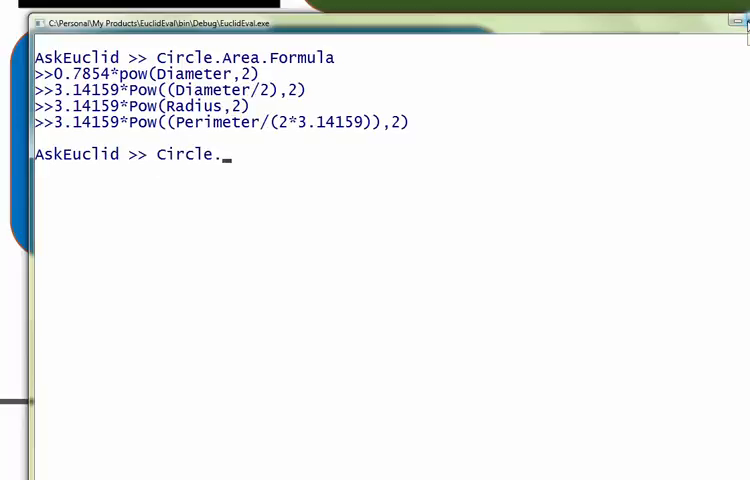
type("Perimeter.")
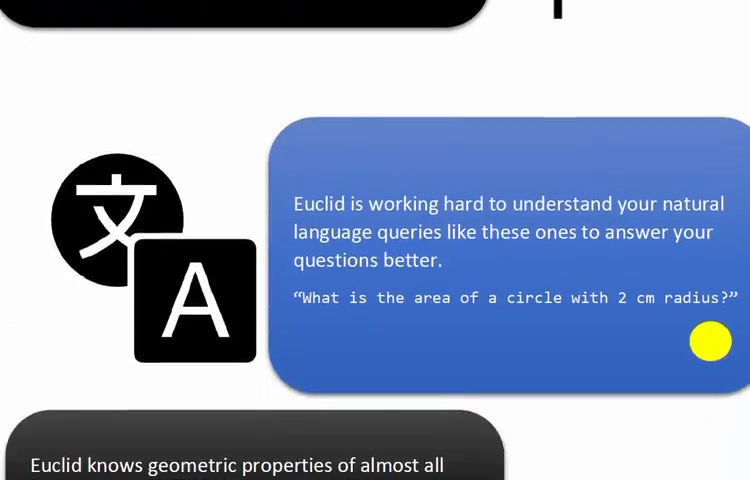
Scroll to the slide on natural-language queries and geometric properties of shapes
scroll("down", 3)
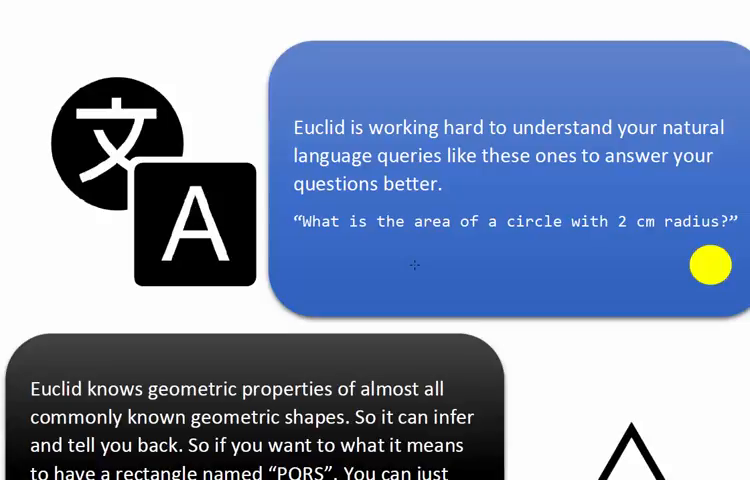
mouse_move(416, 264)
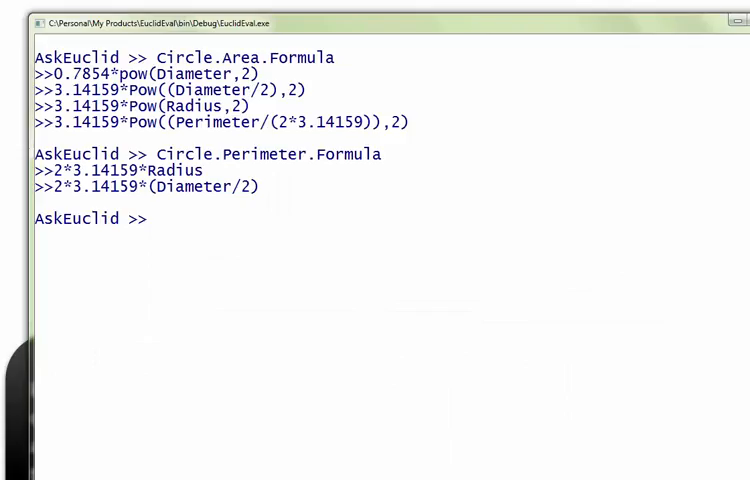
Ask via nlp 'Given a circle with 2 cm radius what is the area', returning a check-spellings message
type("n")
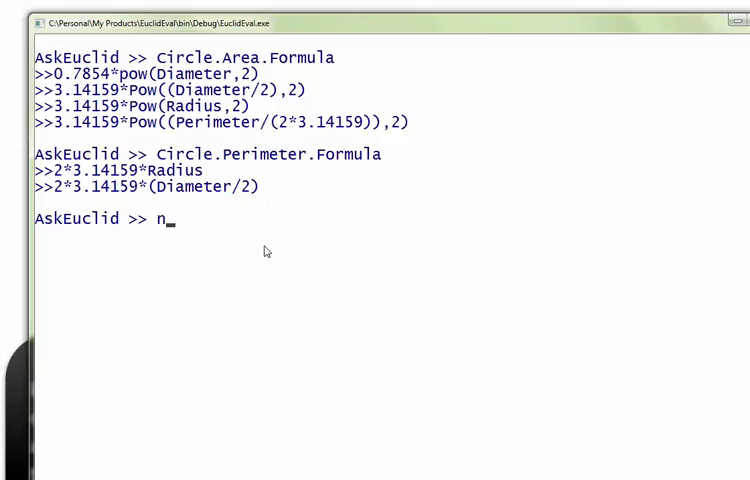
type("lp \"")
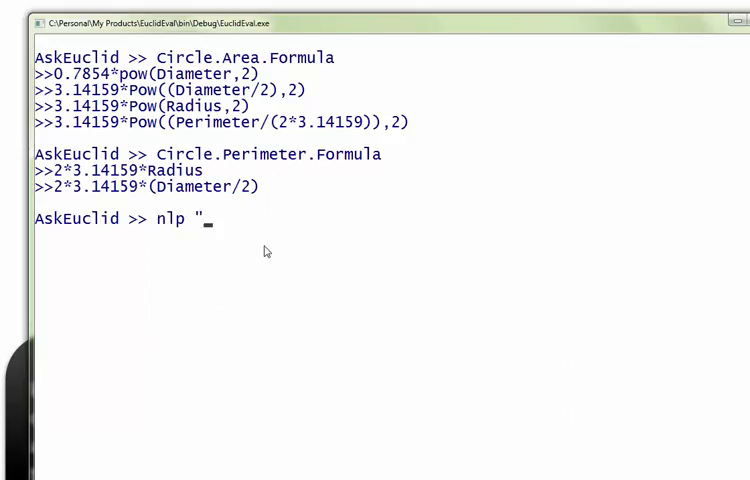
type("Wh")
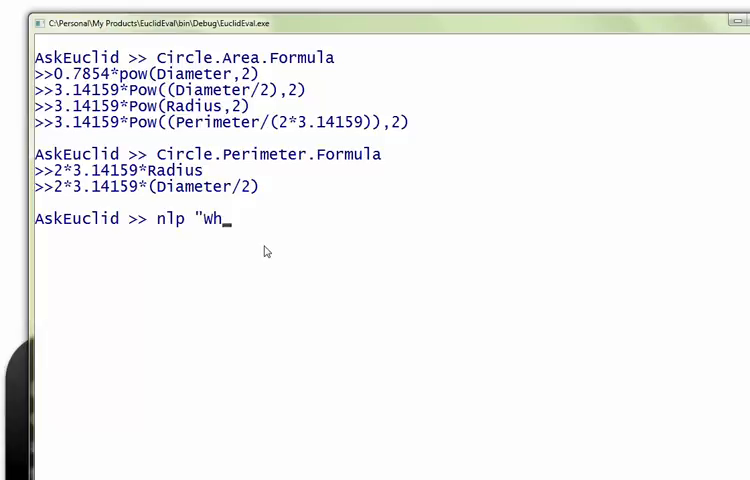
key("BackSpace")
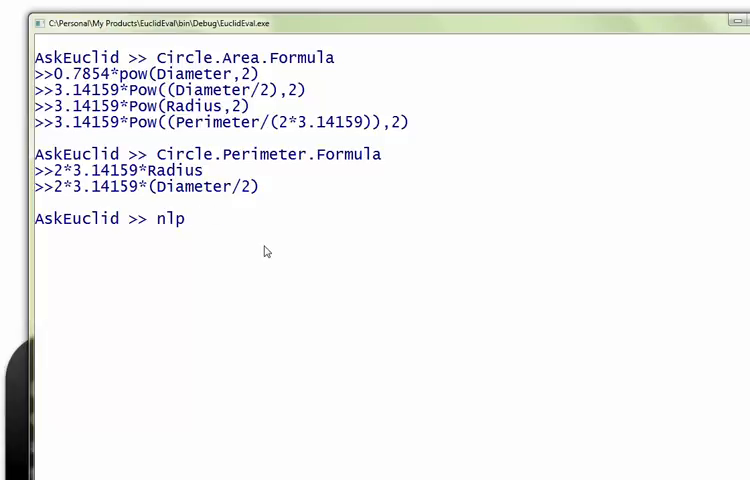
type("Given a cir")
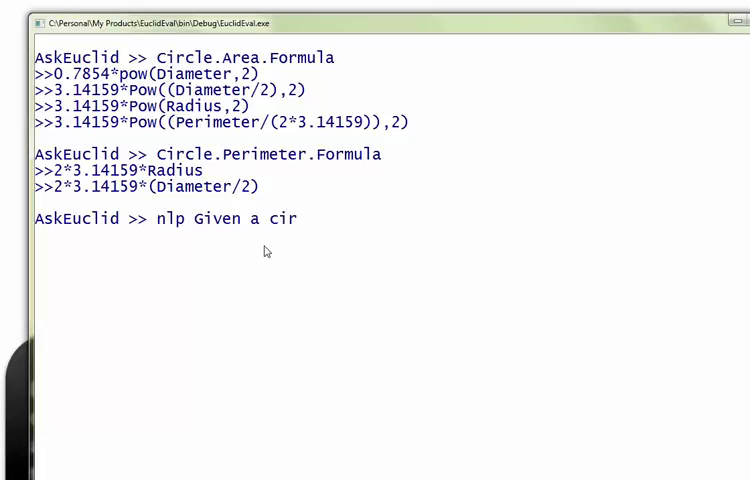
type("cle with 2")
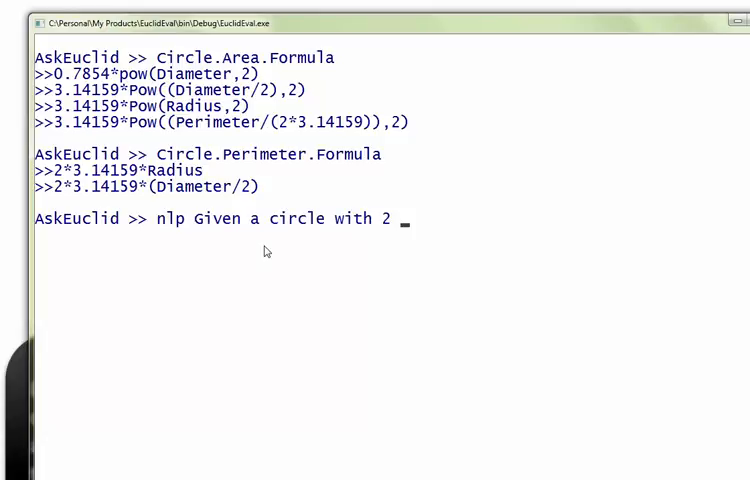
type("cm radius")
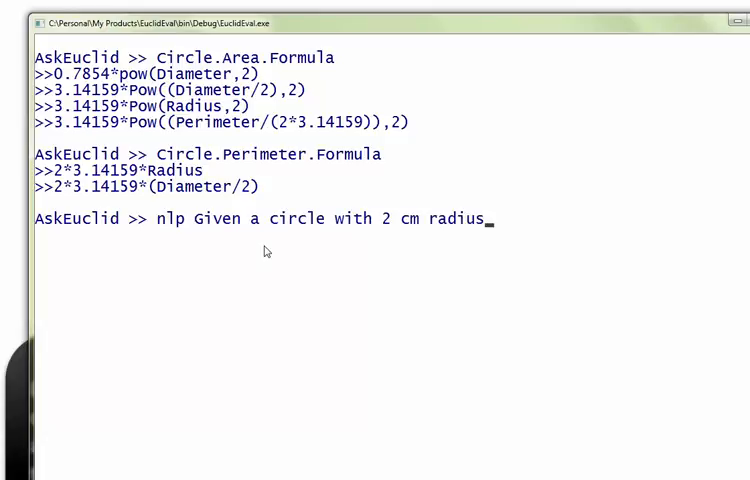
type("what is")
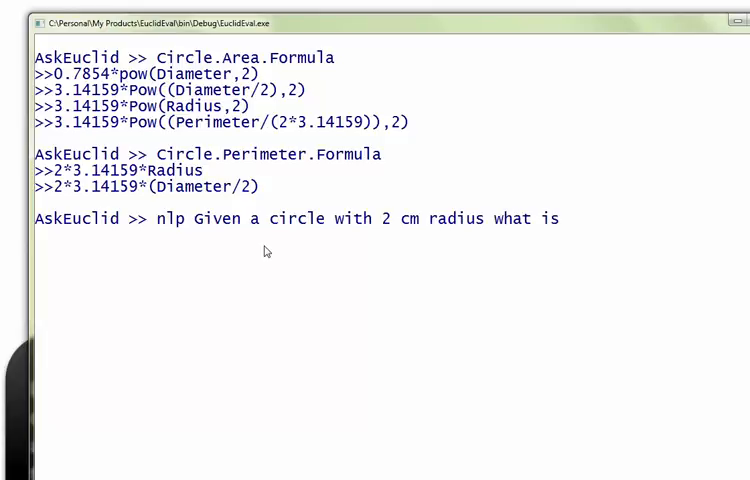
type("the area")
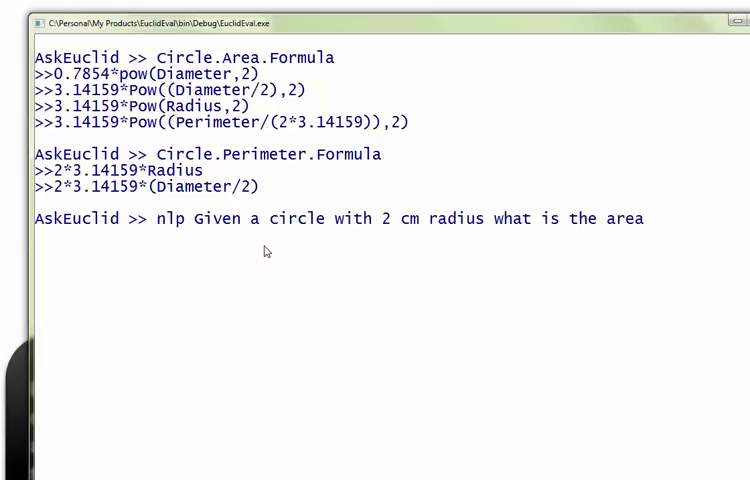
key("Return")
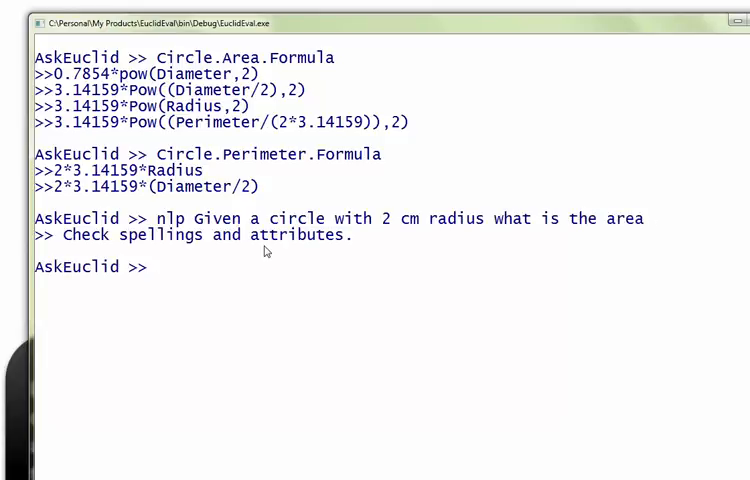
mouse_move(604, 116)
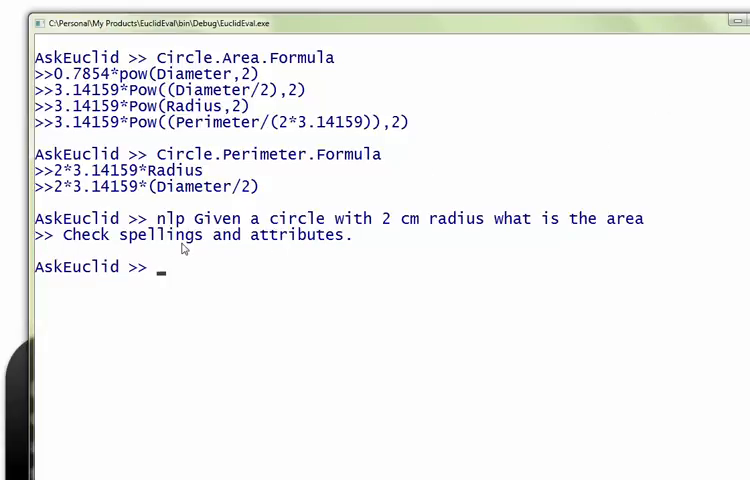
mouse_move(738, 18)
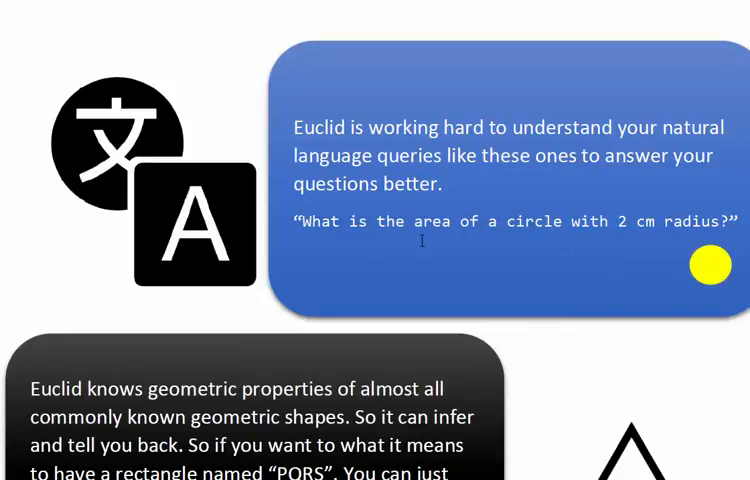
mouse_move(422, 240)
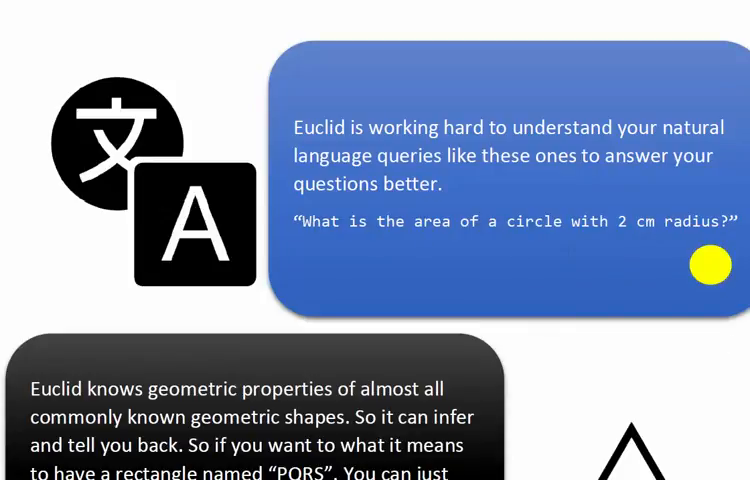